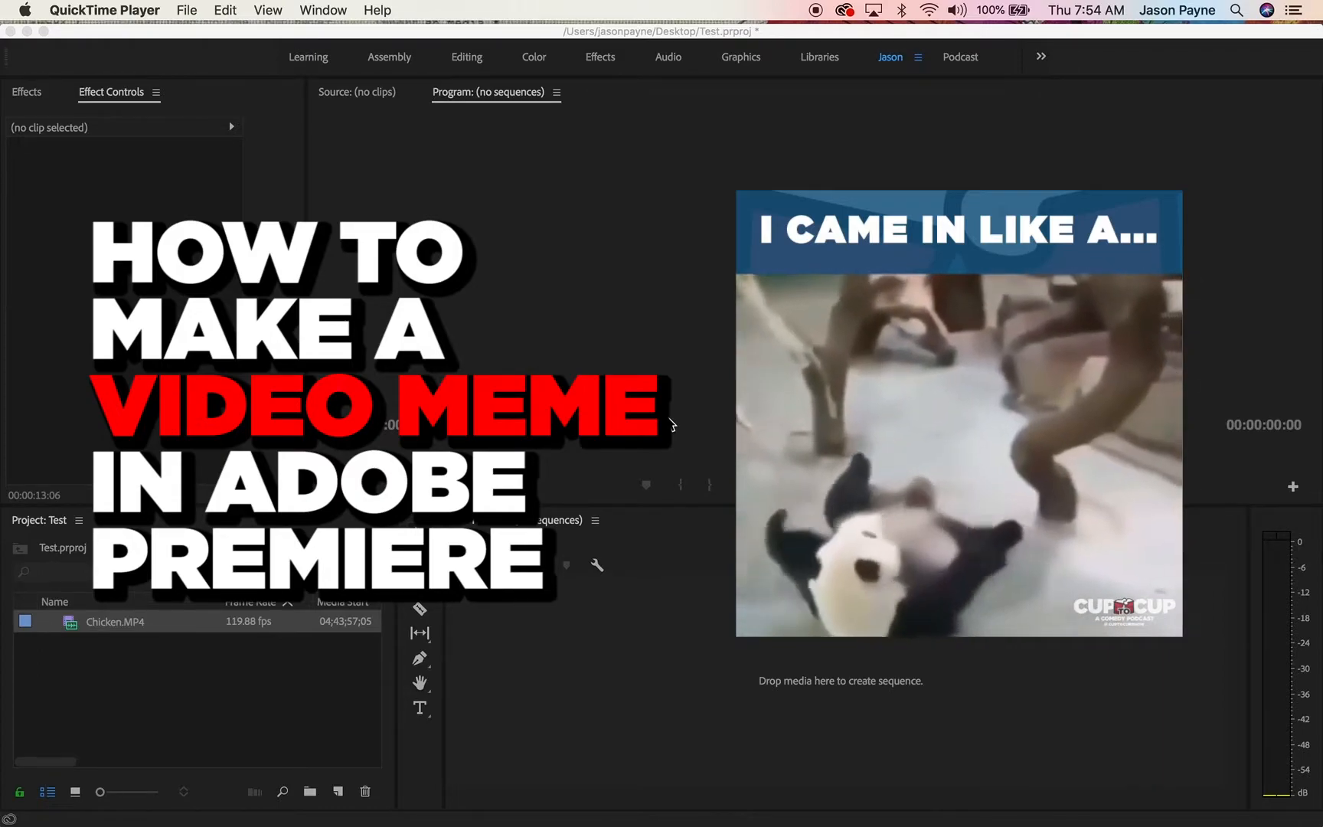
- Bring Premiere Pro forward and show the Test project's New Item options, including Sequence
{"action": "left_click", "coordinate": [114, 621]}
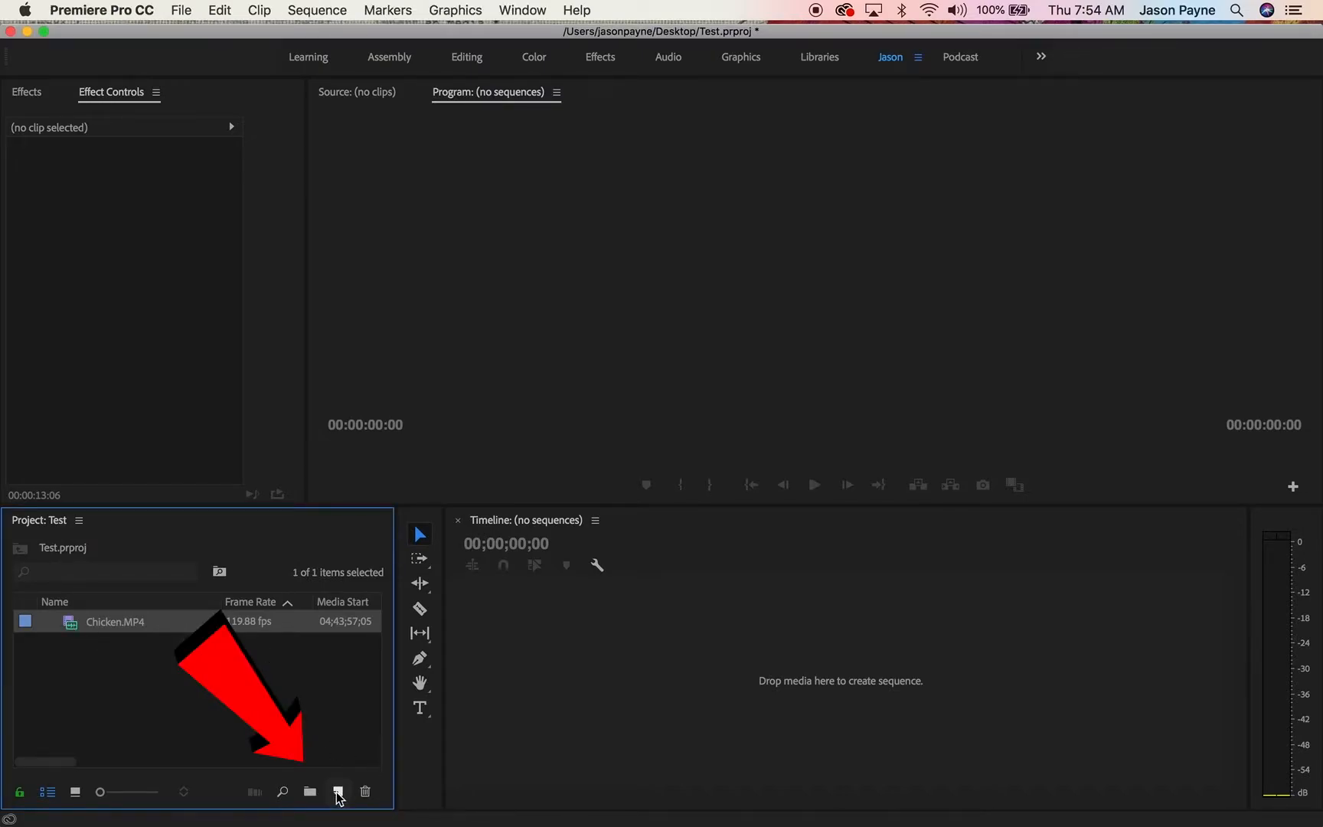
{"action": "left_click", "coordinate": [338, 791]}
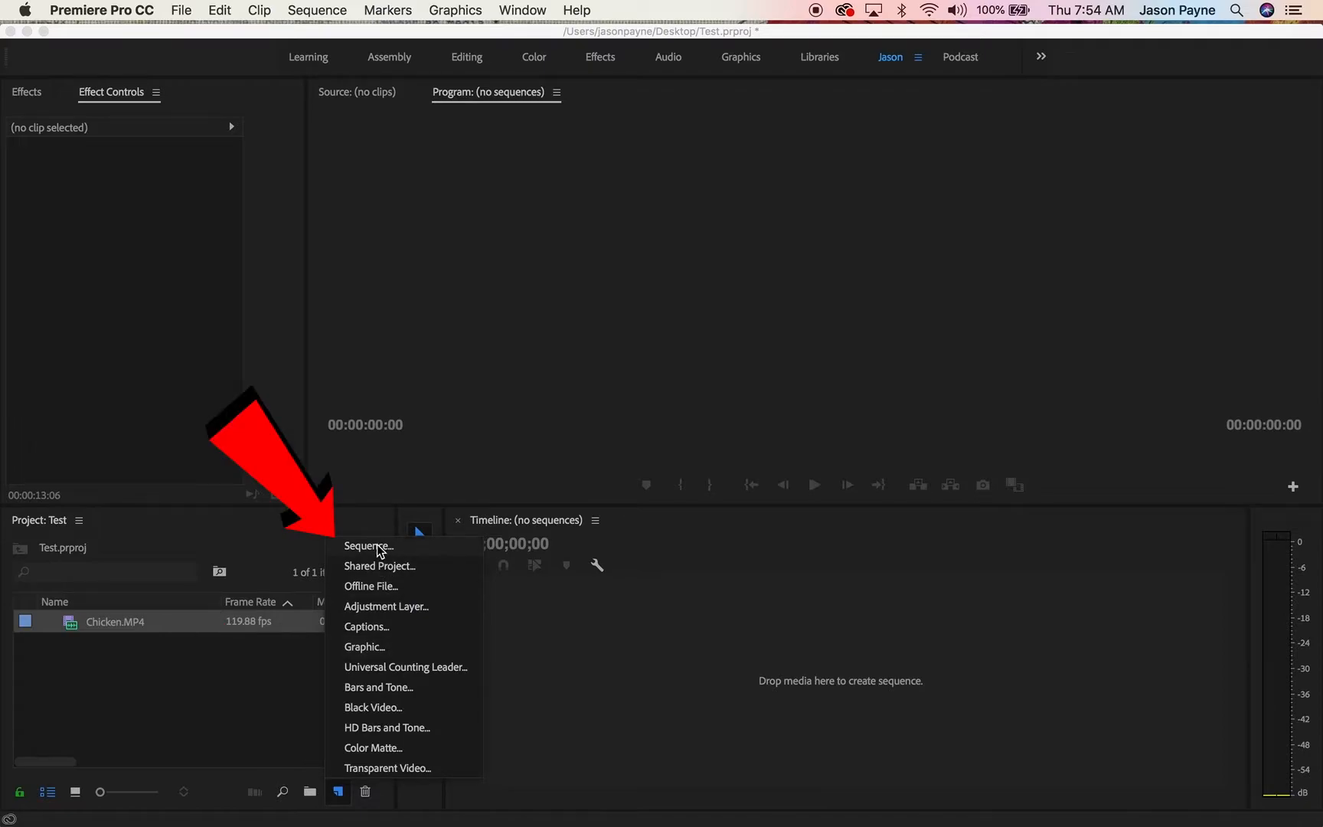
- Create Sequence 07 with a custom 1080 by 1080 frame size
{"action": "left_click", "coordinate": [367, 545]}
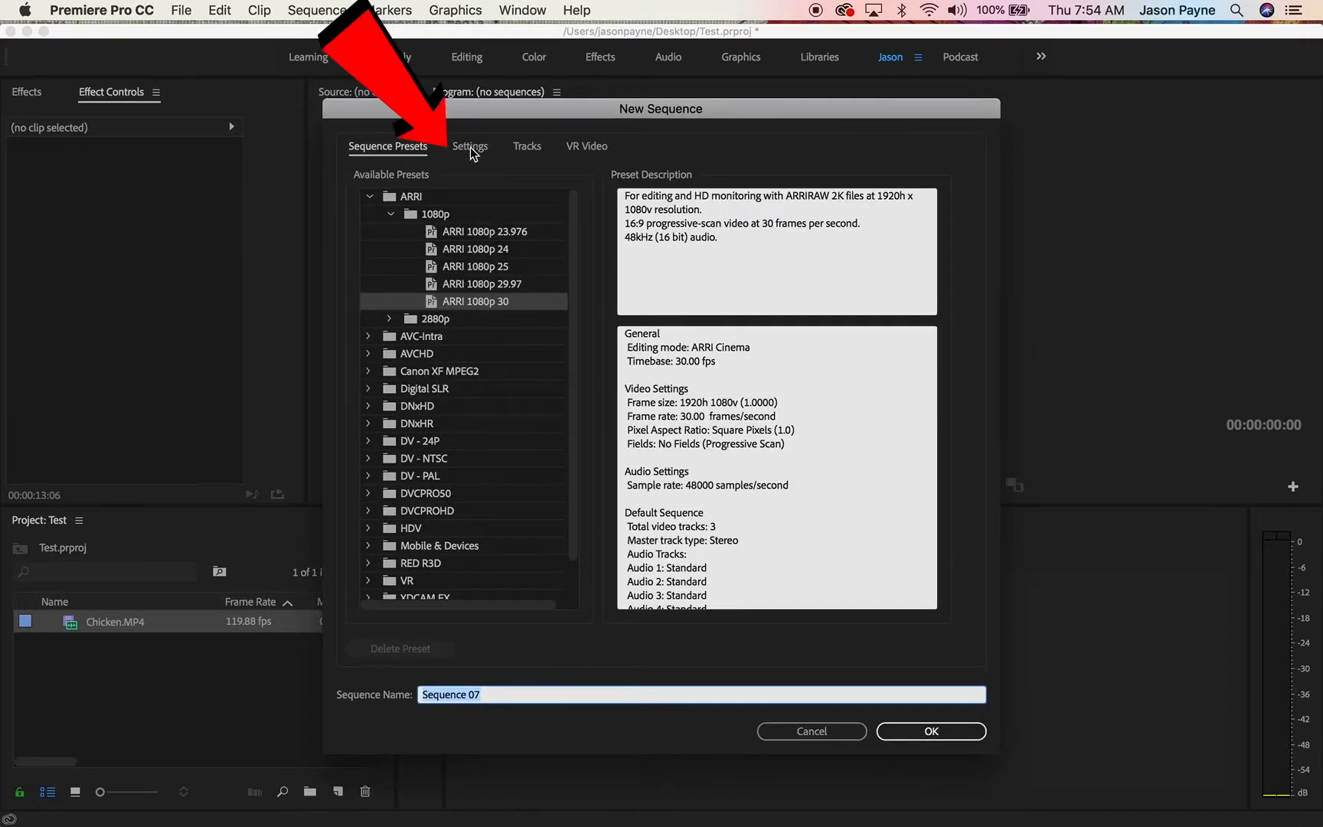
{"action": "left_click", "coordinate": [470, 147]}
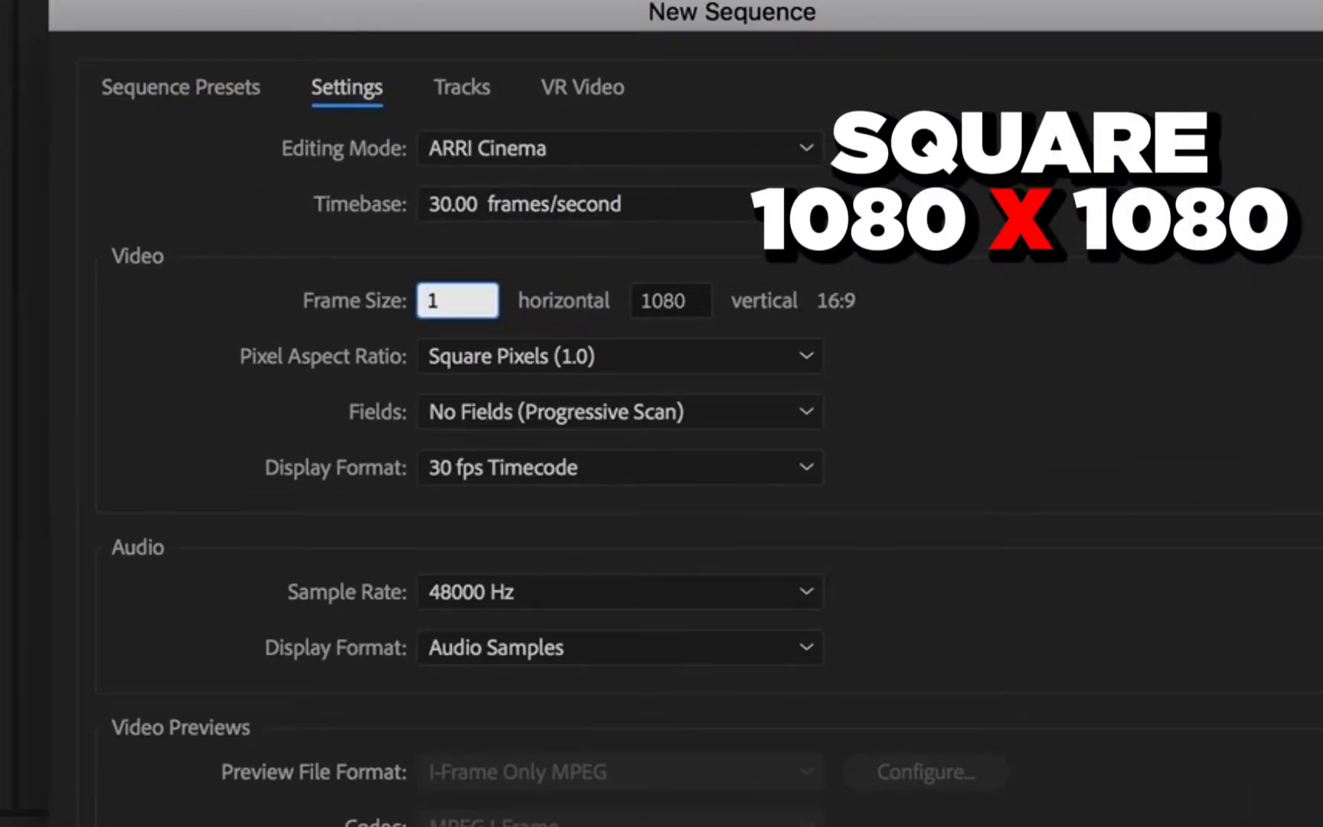
{"action": "type", "text": "1080"}
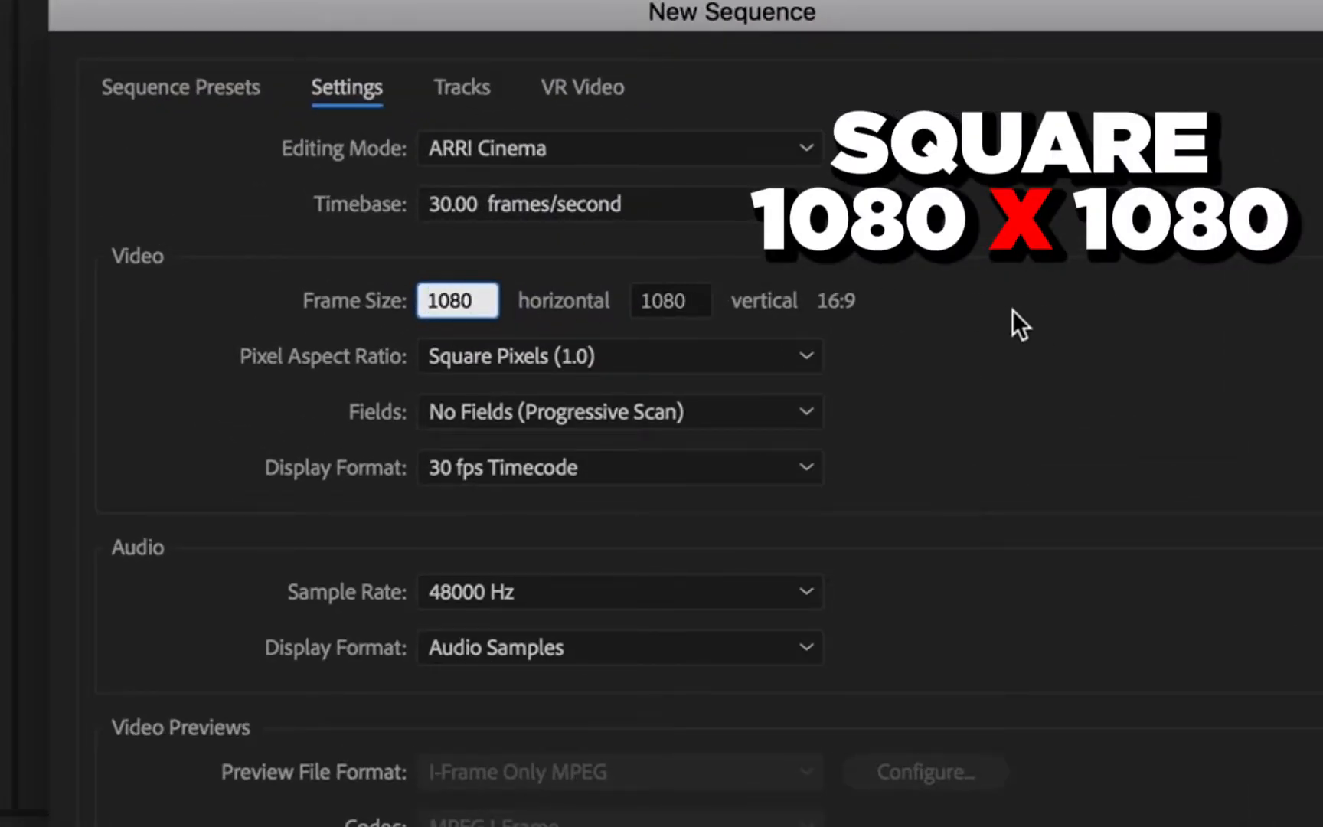
{"action": "left_click", "coordinate": [669, 300]}
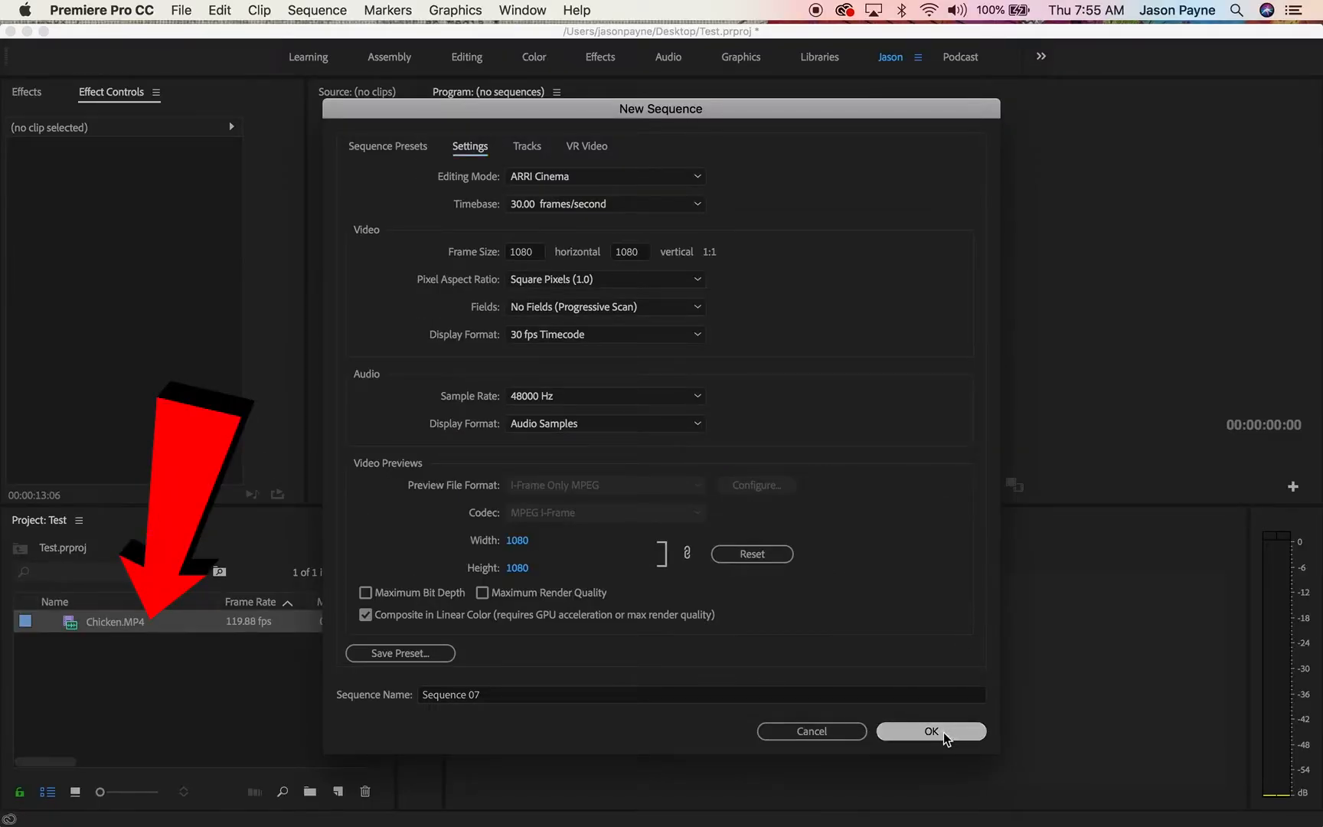
{"action": "left_click", "coordinate": [929, 730]}
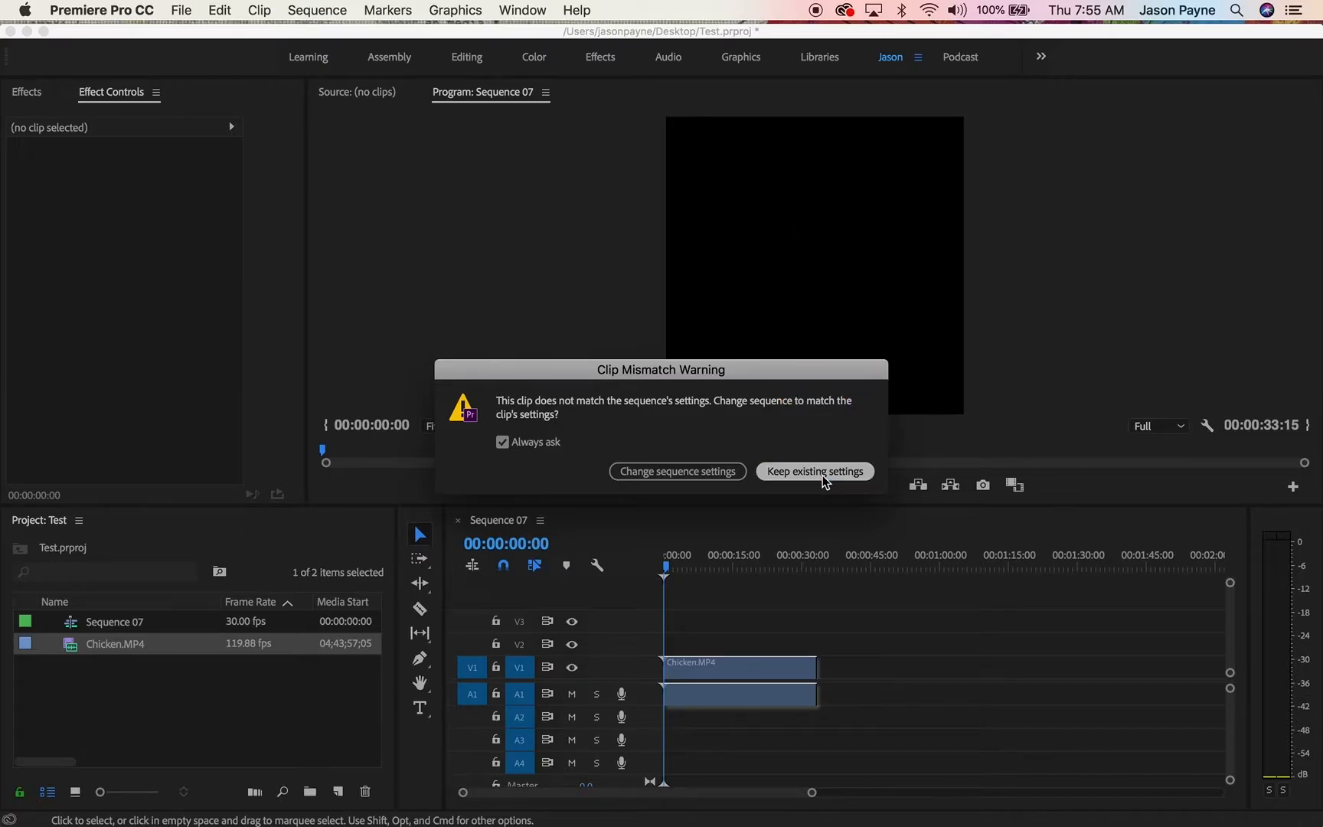
- Keep the square sequence settings and select Chicken.MP4 to set Position X to 253
{"action": "left_click", "coordinate": [813, 471]}
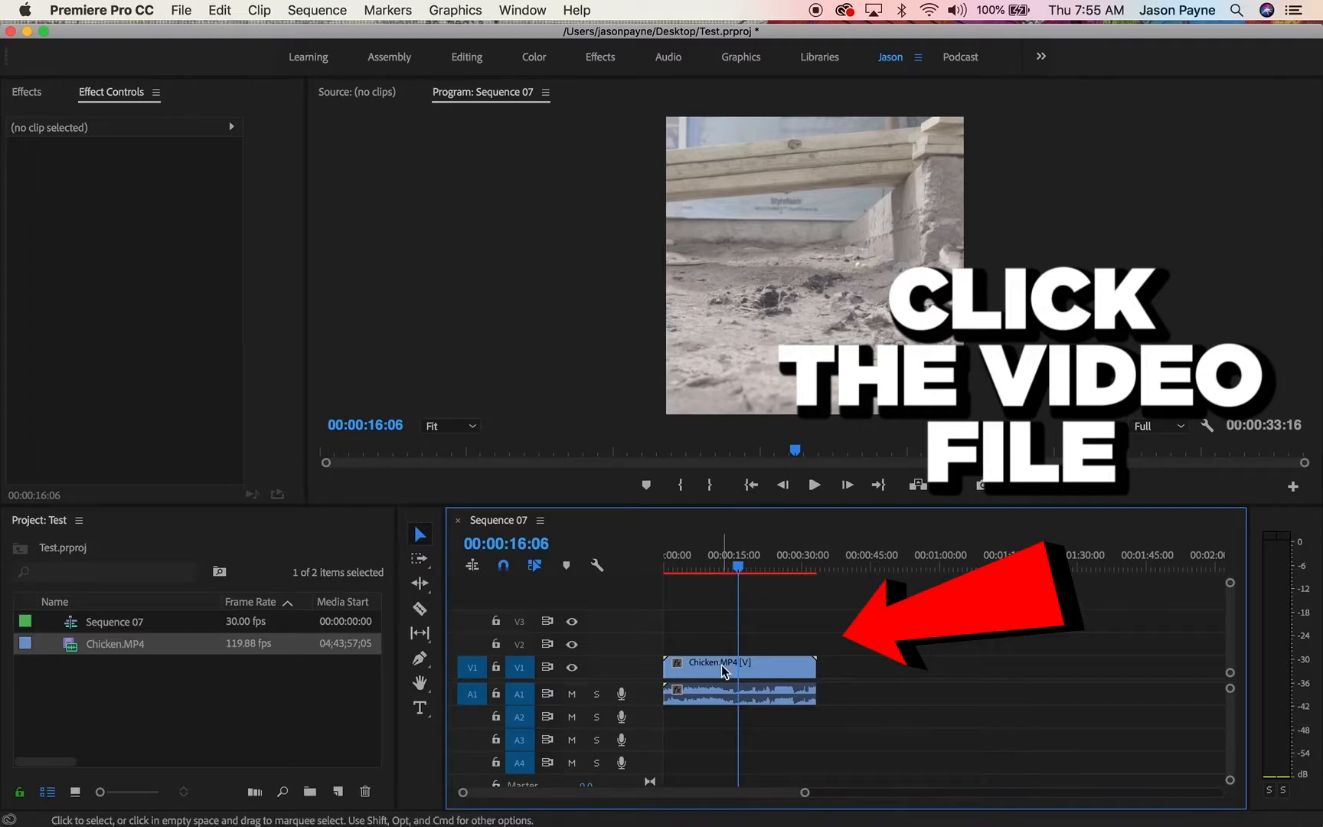
{"action": "left_click", "coordinate": [738, 662]}
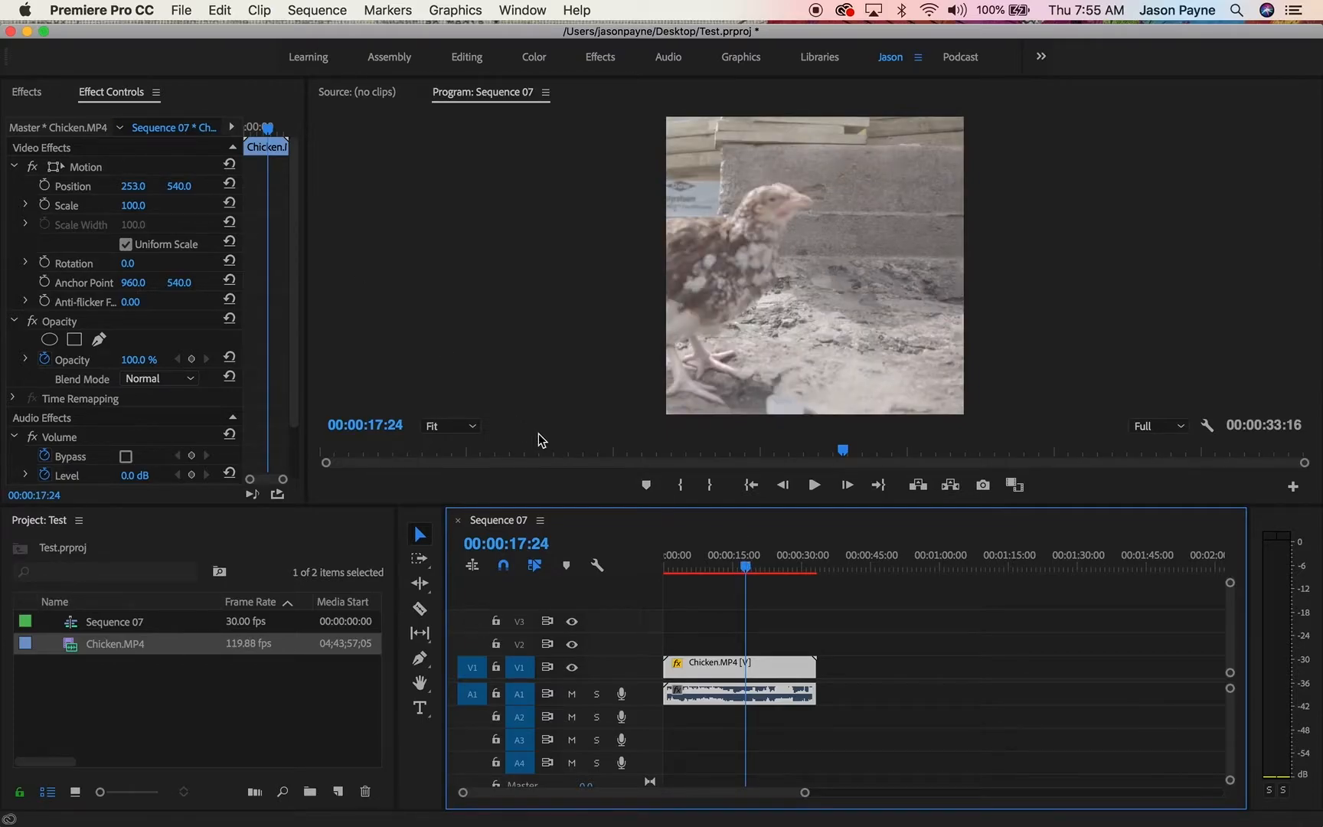
{"action": "mouse_move", "coordinate": [797, 520]}
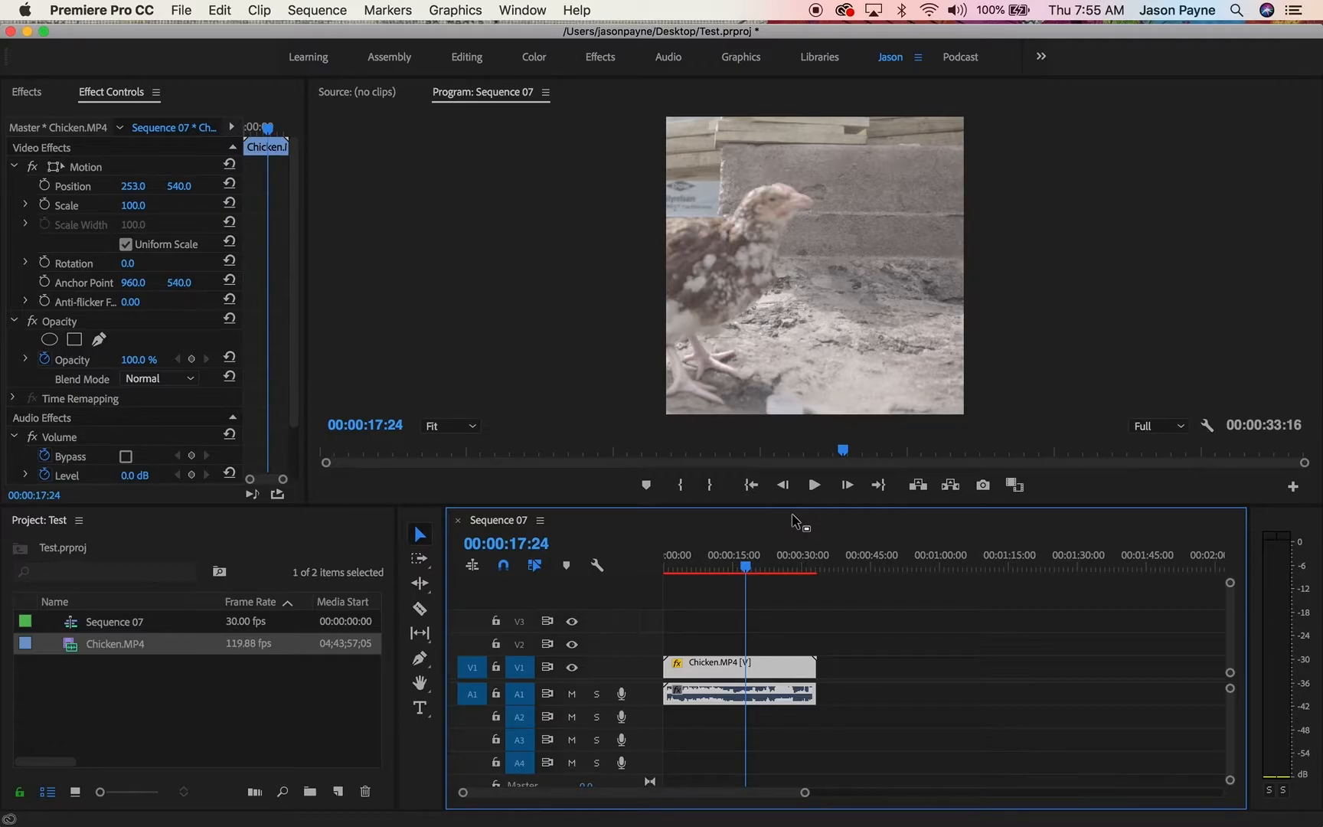
- Create a 1080x1080 white (FFFFFF) colour matte named Color Matte
{"action": "left_click", "coordinate": [338, 791]}
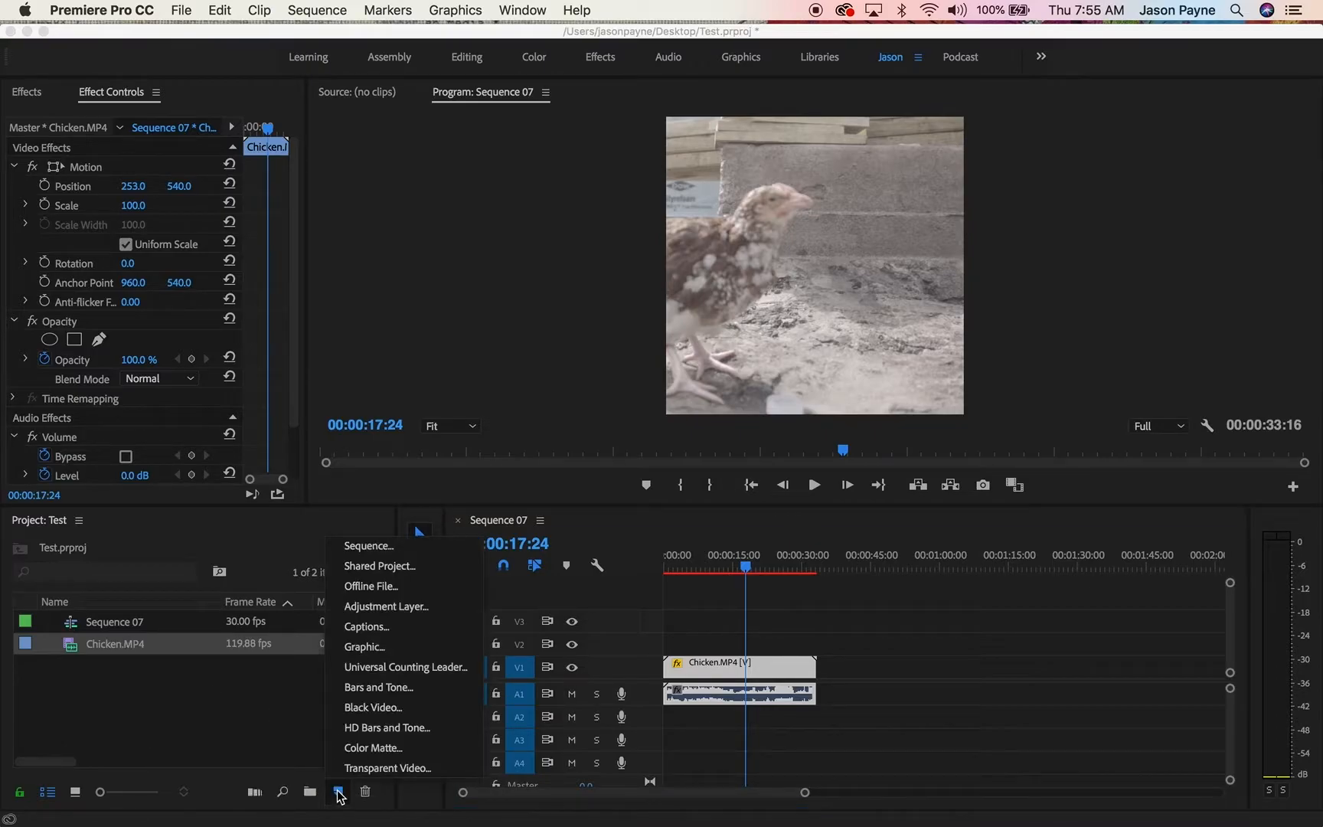
{"action": "left_click", "coordinate": [373, 747]}
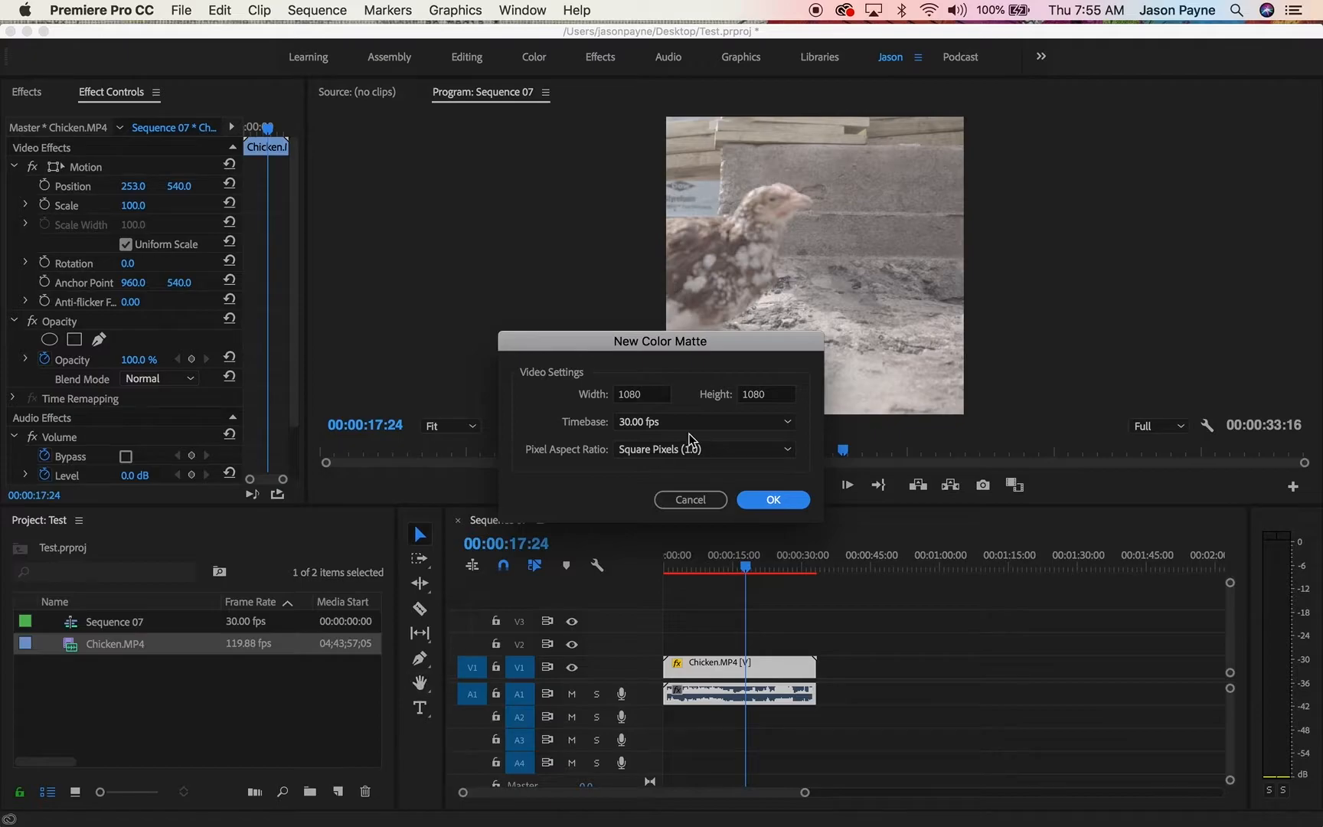
{"action": "left_click", "coordinate": [772, 498]}
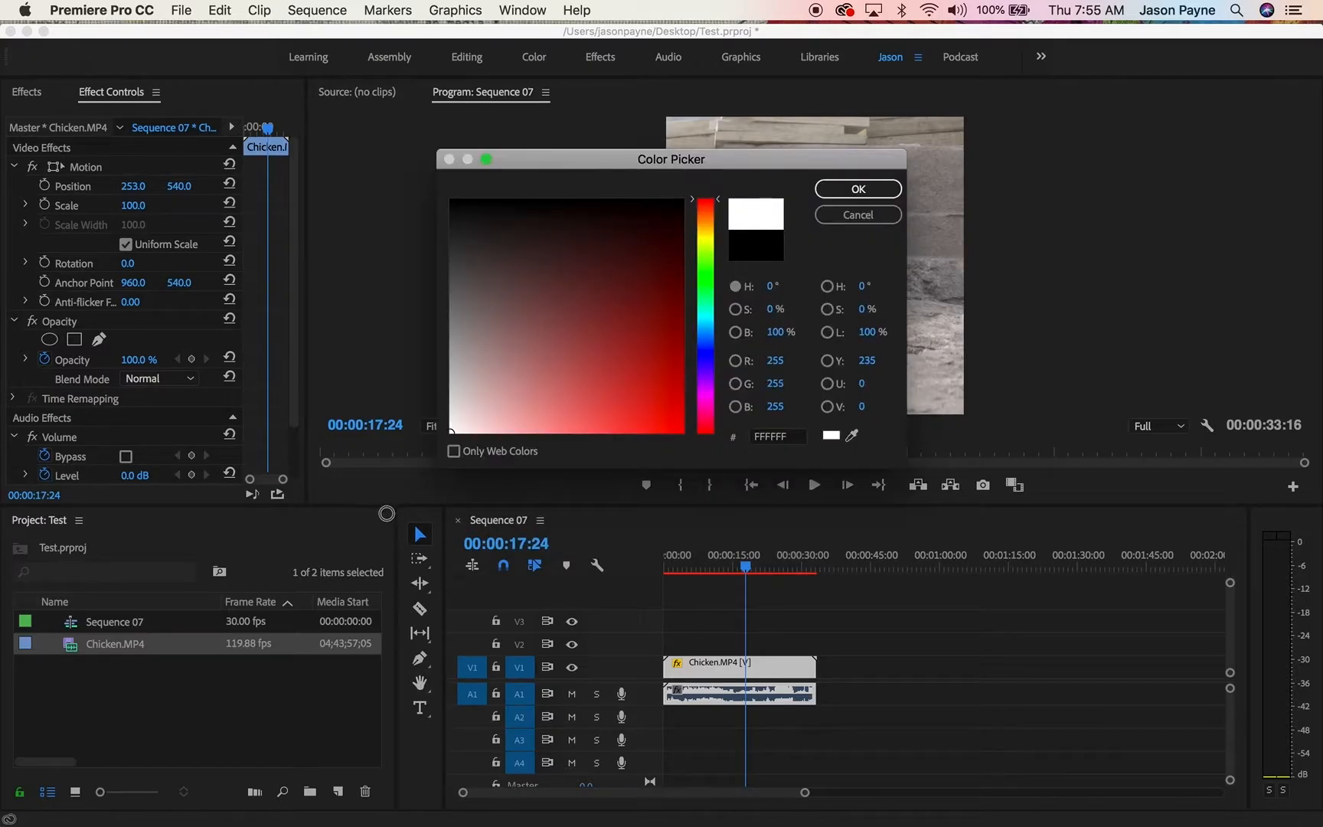
{"action": "left_click", "coordinate": [857, 188]}
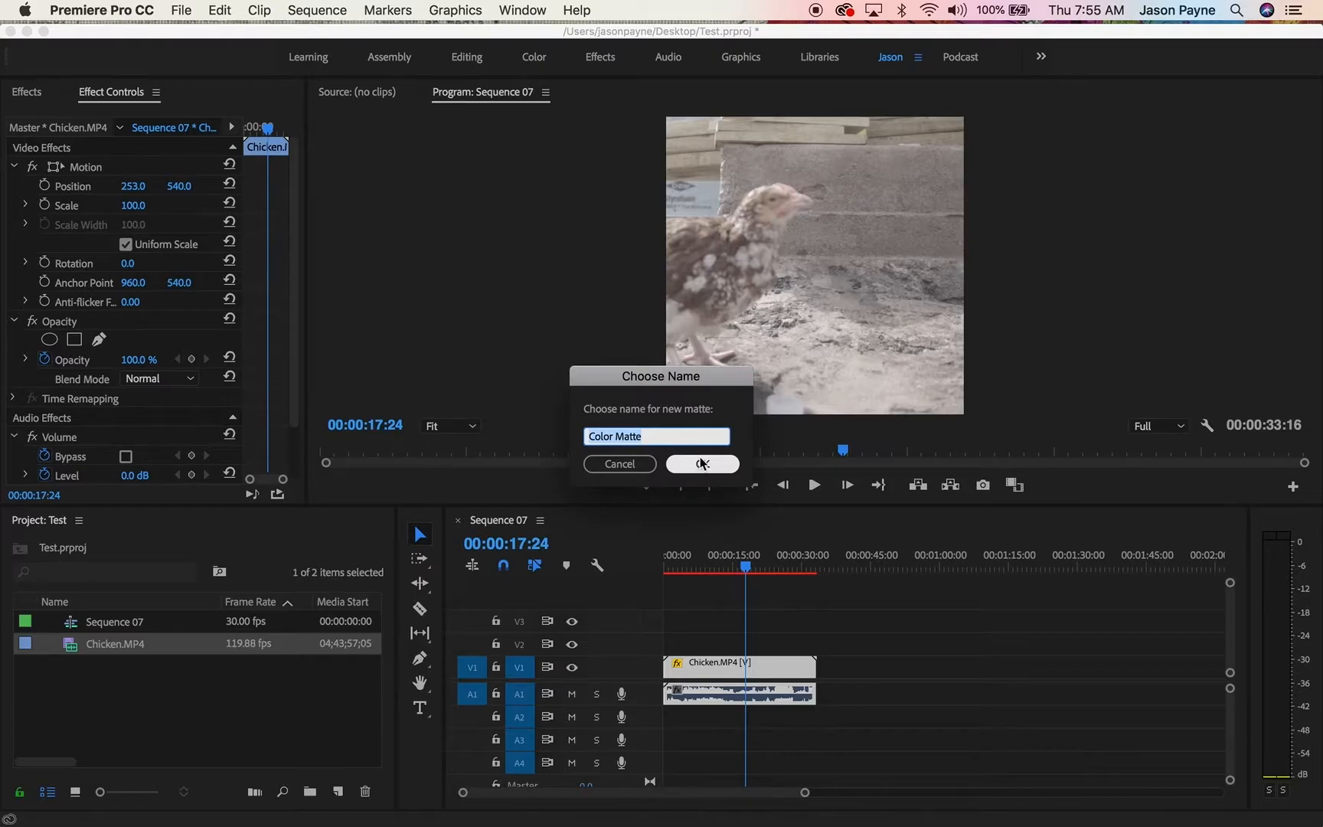
{"action": "left_click", "coordinate": [701, 464]}
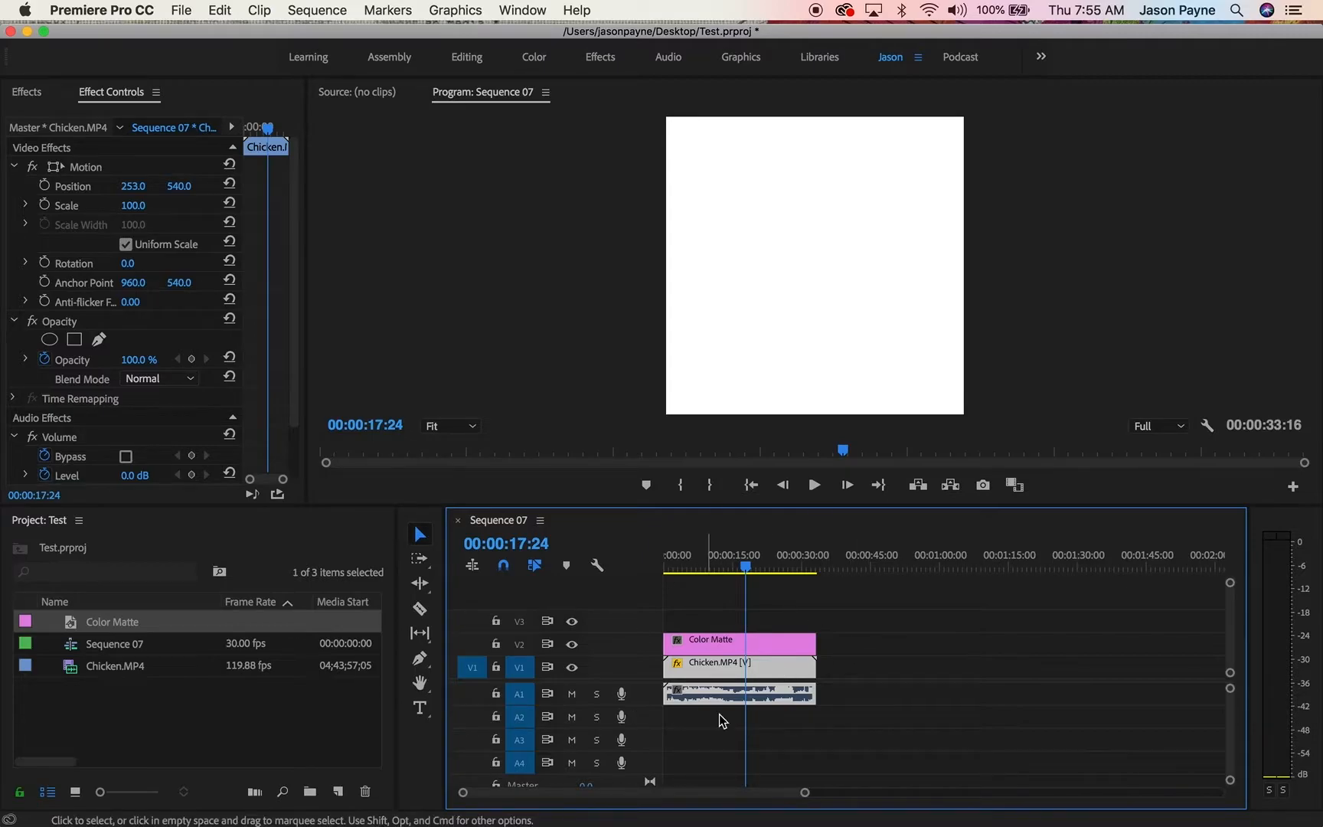
{"action": "mouse_move", "coordinate": [593, 635]}
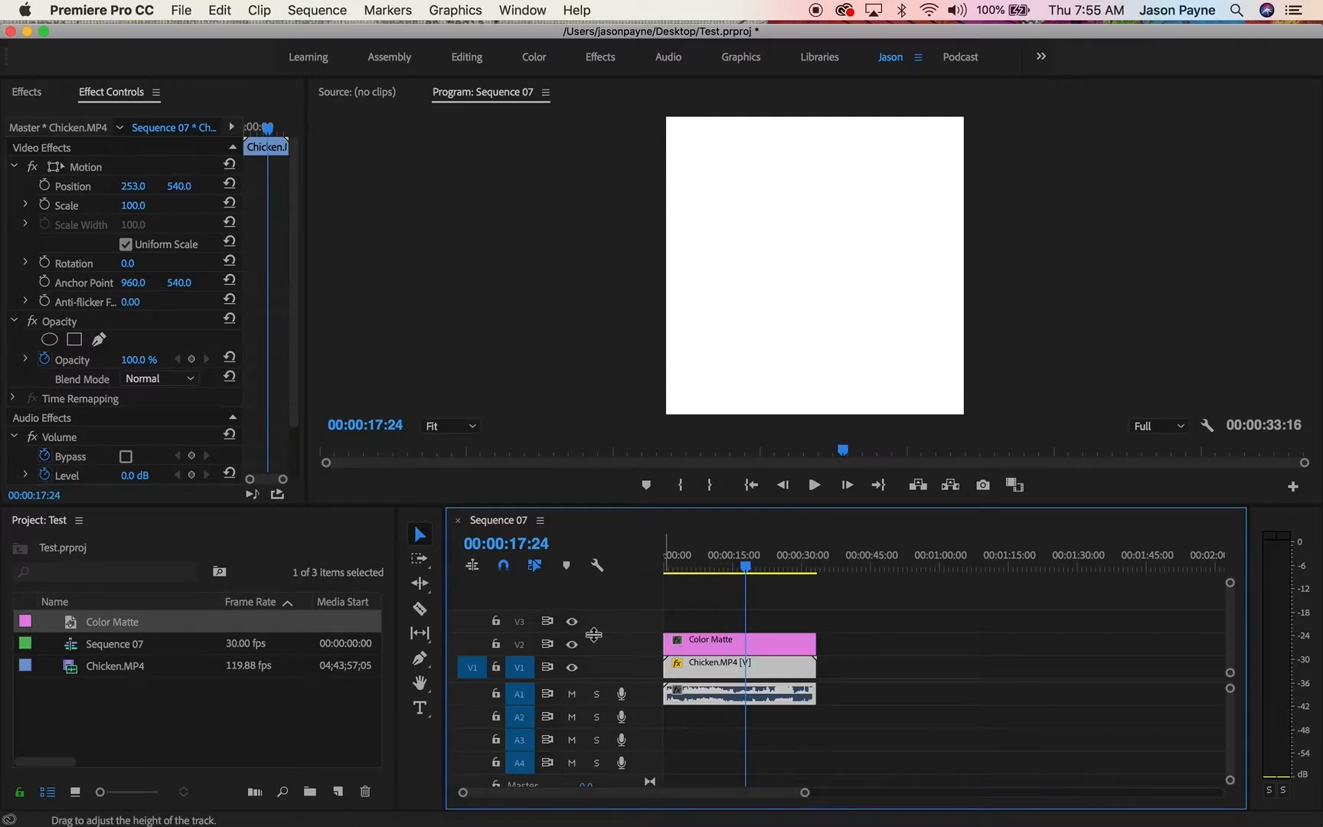
{"action": "mouse_move", "coordinate": [184, 9]}
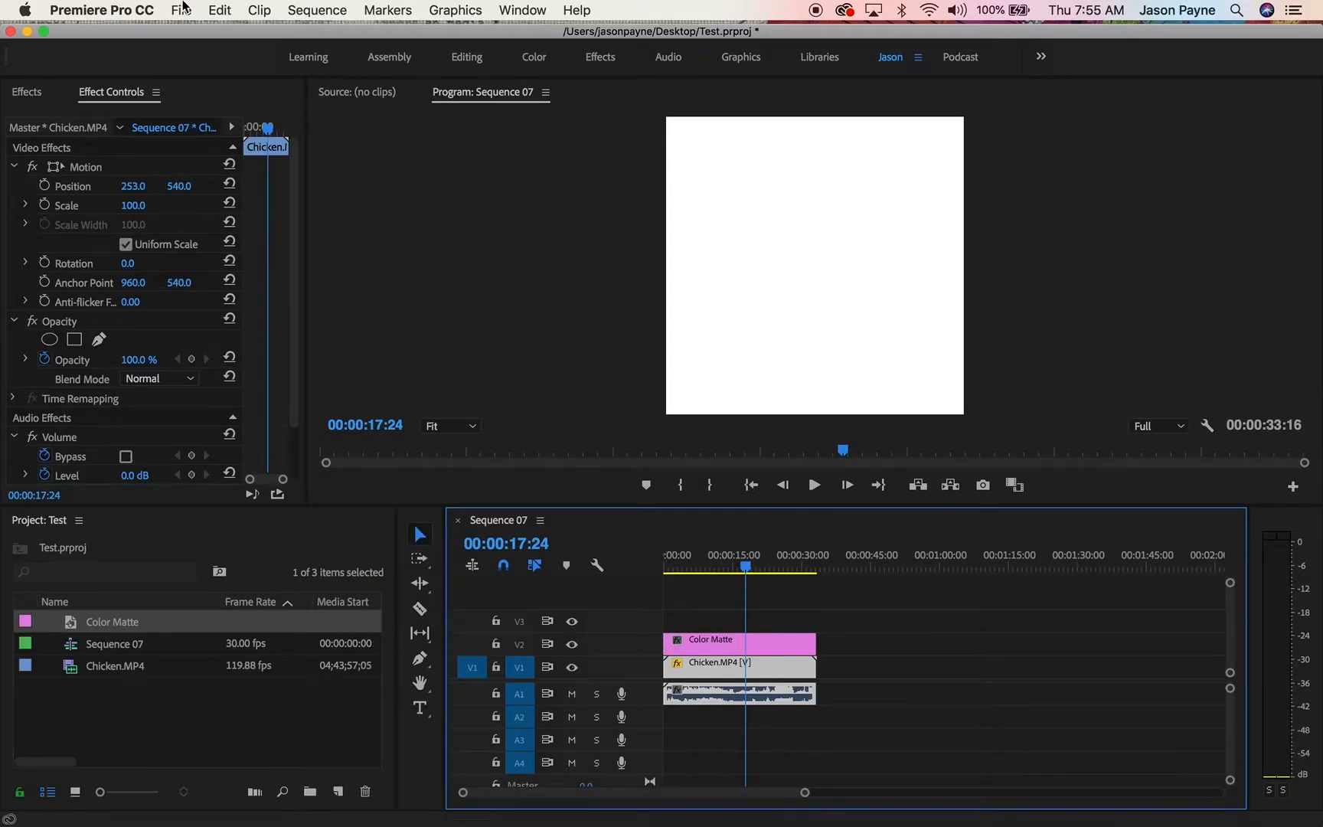
{"action": "left_click", "coordinate": [180, 9]}
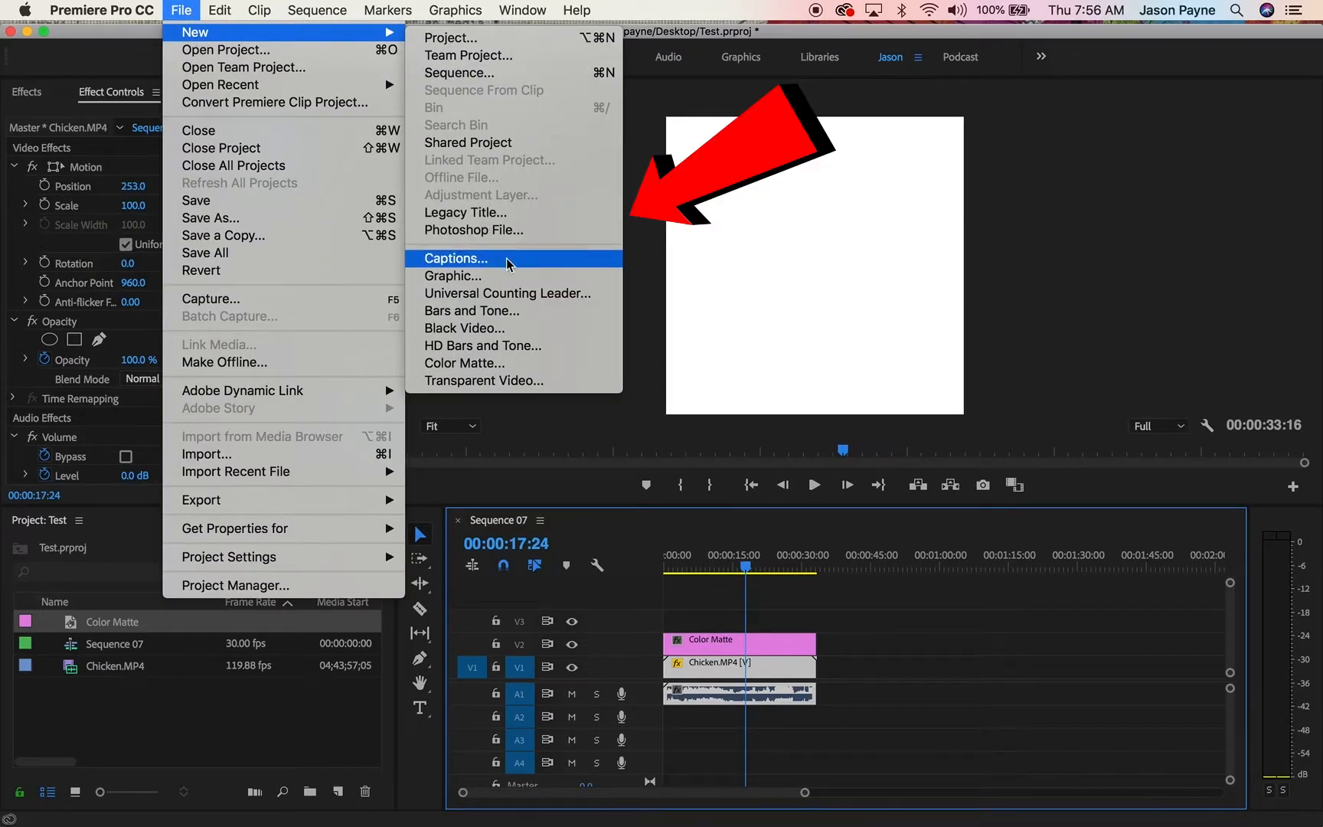
{"action": "mouse_move", "coordinate": [494, 363]}
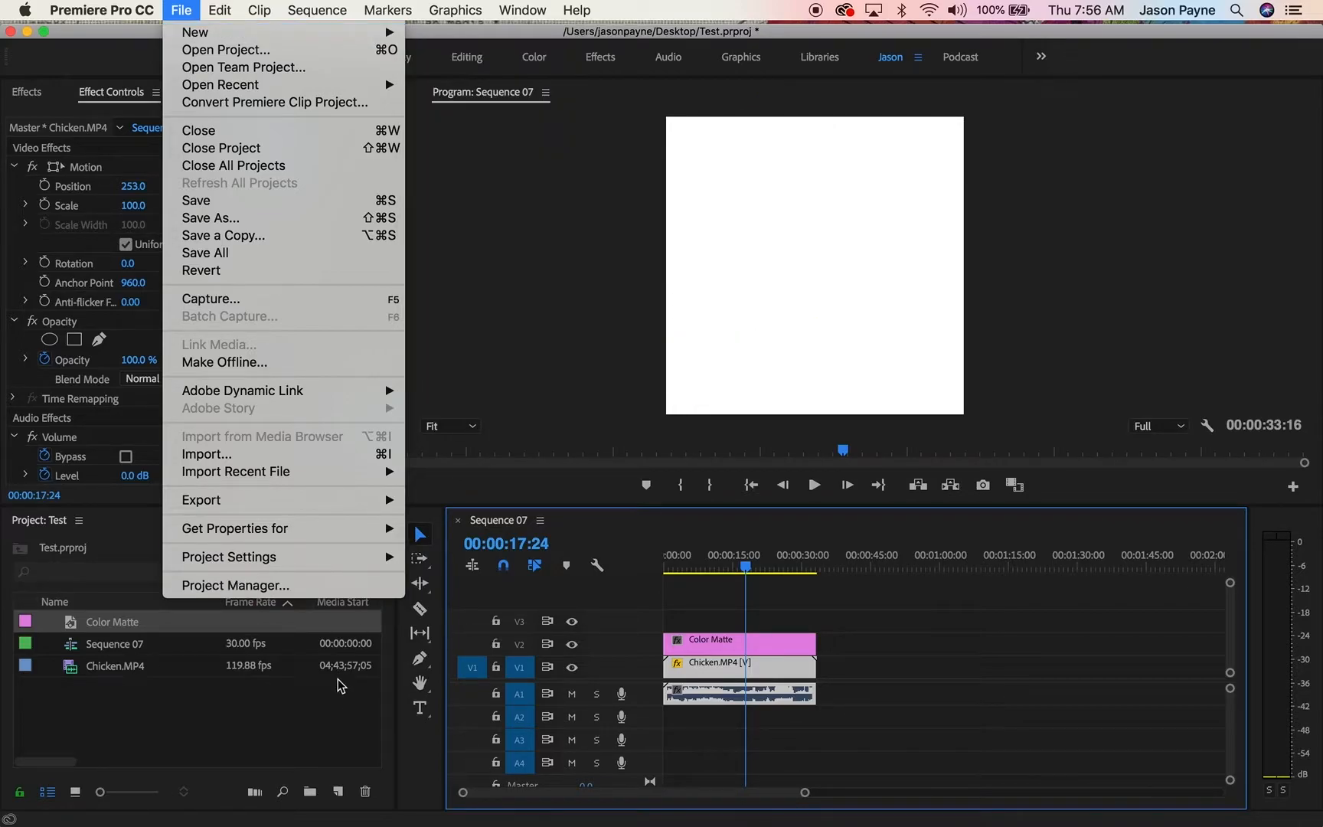
{"action": "left_click", "coordinate": [732, 568]}
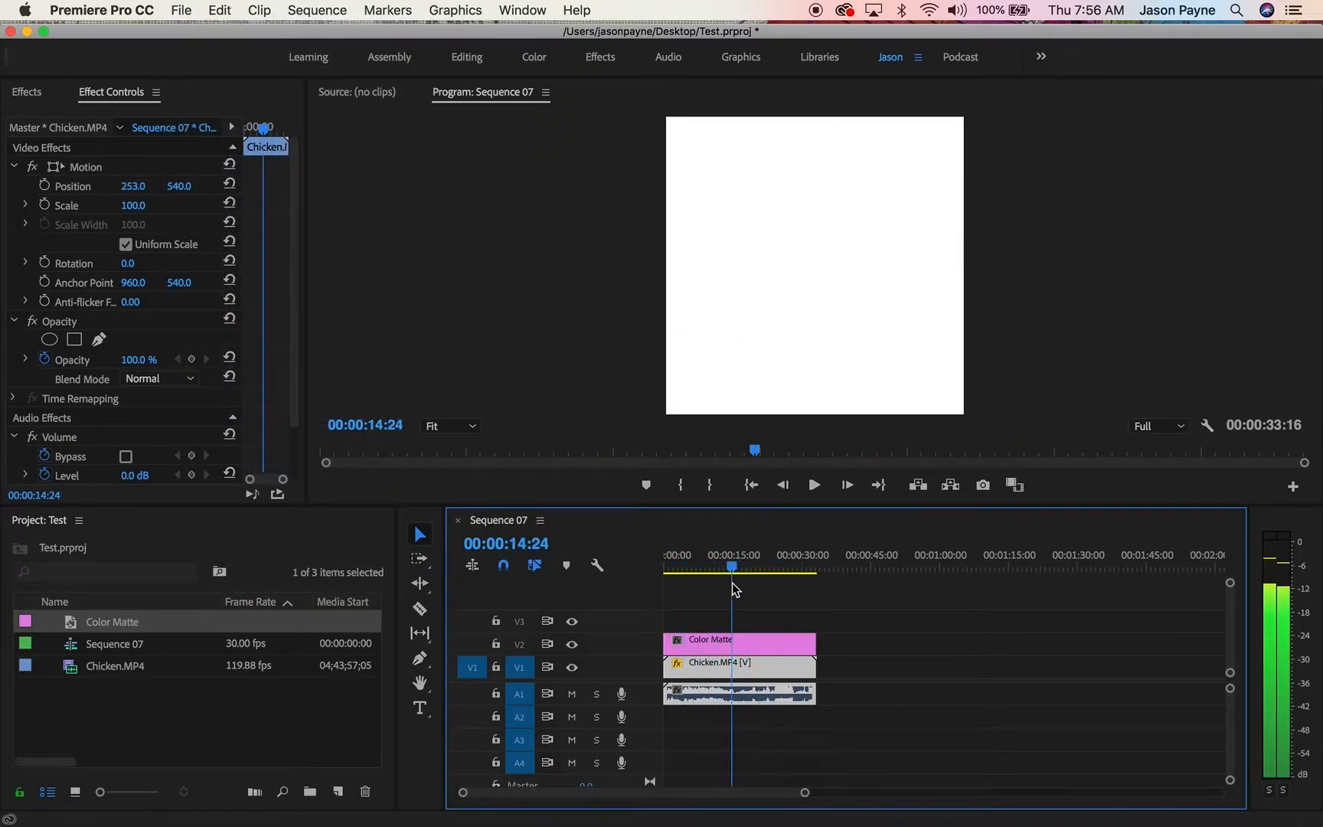
- Select the Color Matte clip and set its Position Y to -317
{"action": "left_click", "coordinate": [739, 639]}
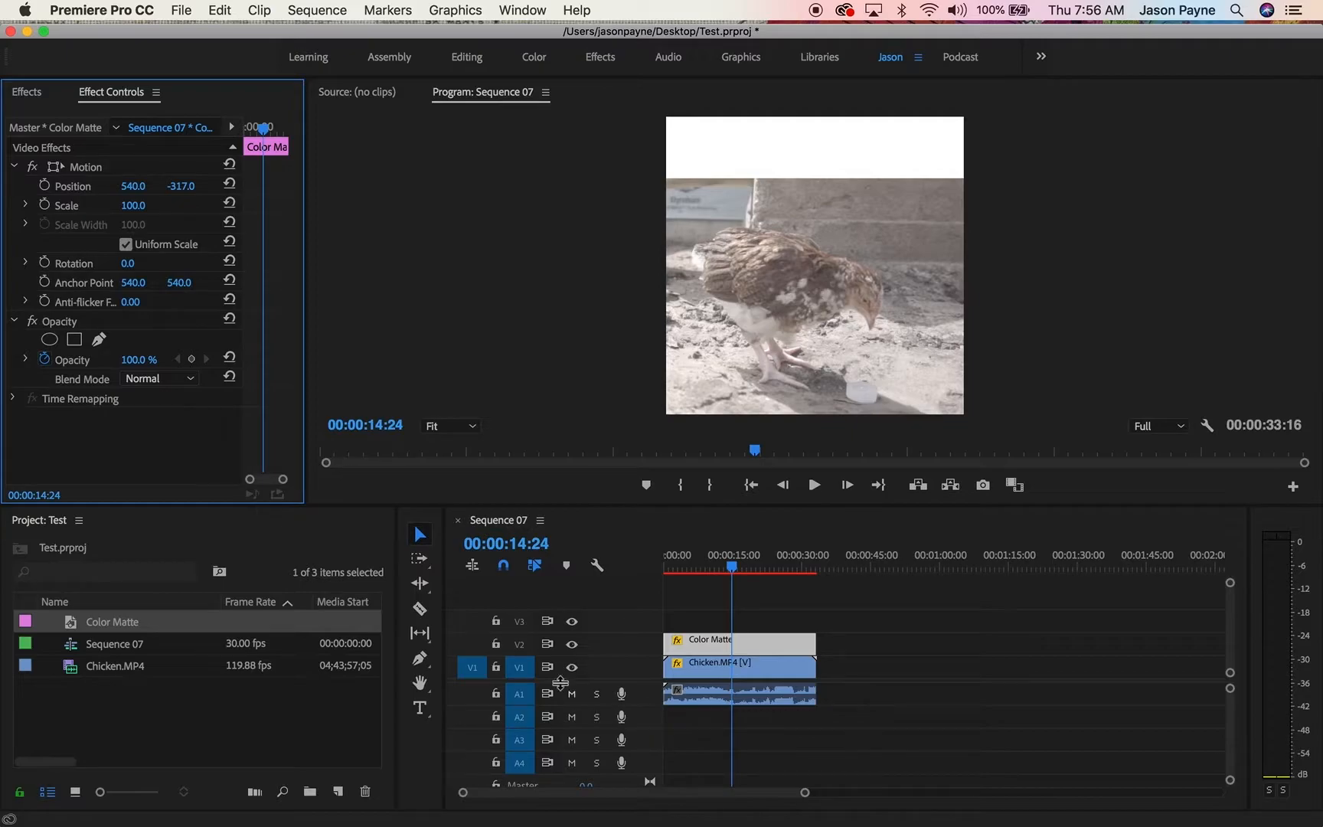
{"action": "mouse_move", "coordinate": [337, 791]}
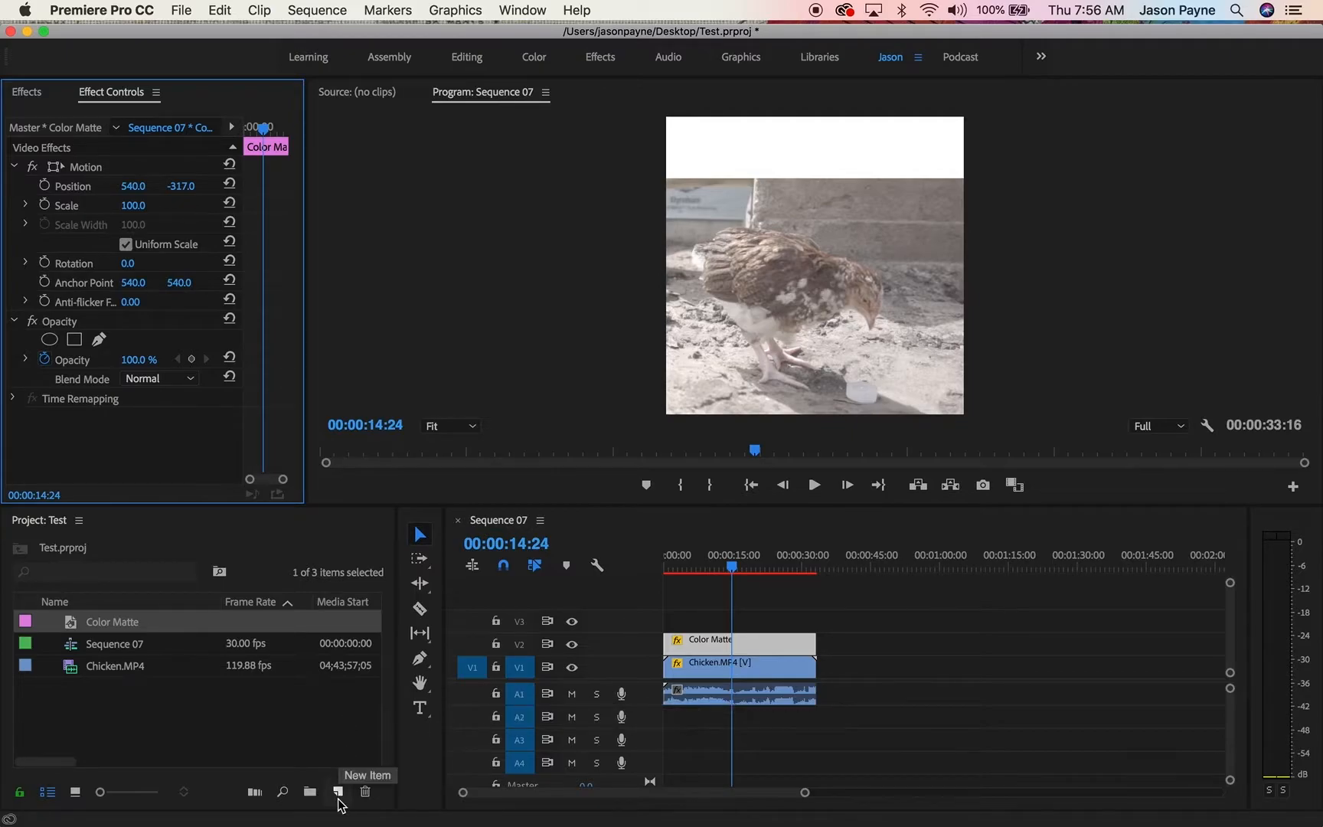
- Create a new legacy title, Title 04, using the square 1080 settings
{"action": "left_click", "coordinate": [180, 10]}
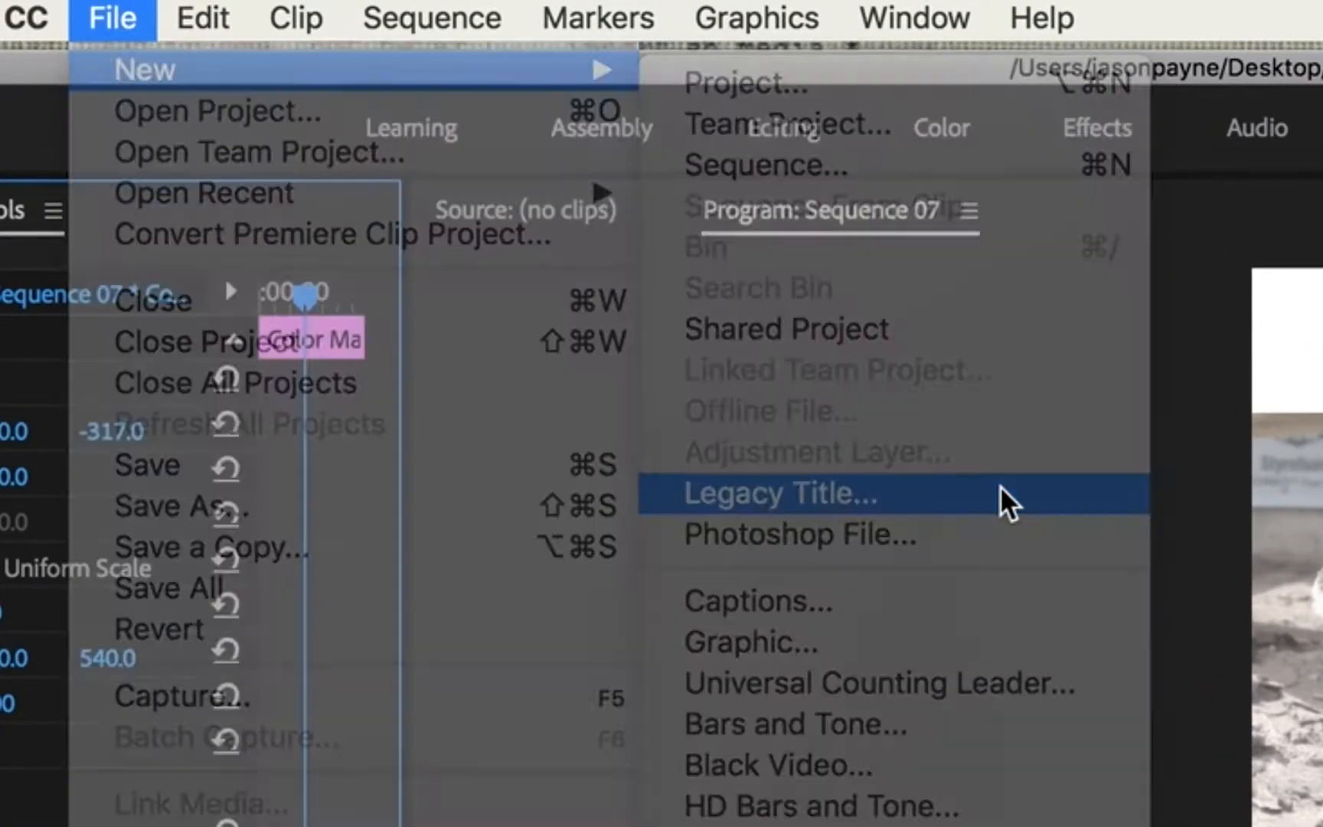
{"action": "left_click", "coordinate": [777, 493]}
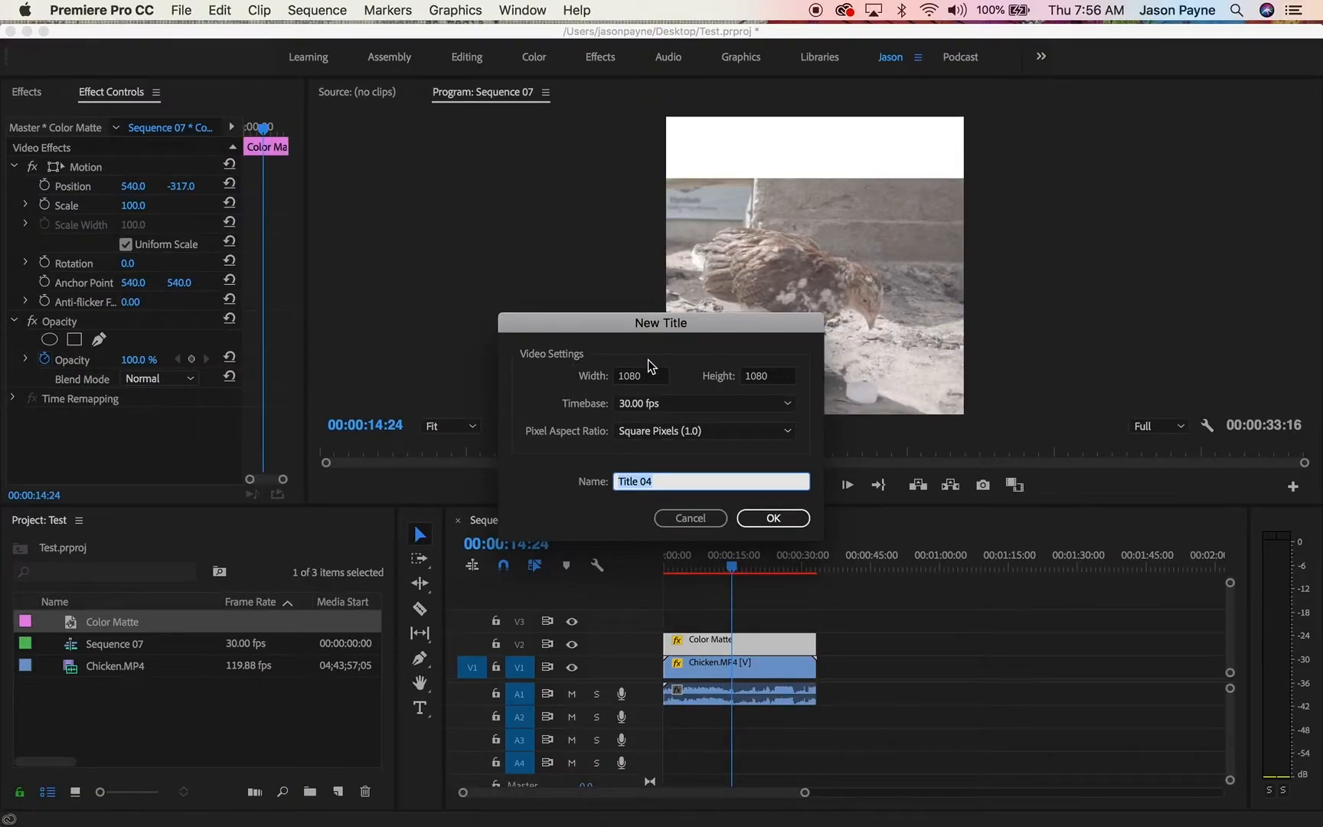
{"action": "left_click", "coordinate": [771, 517]}
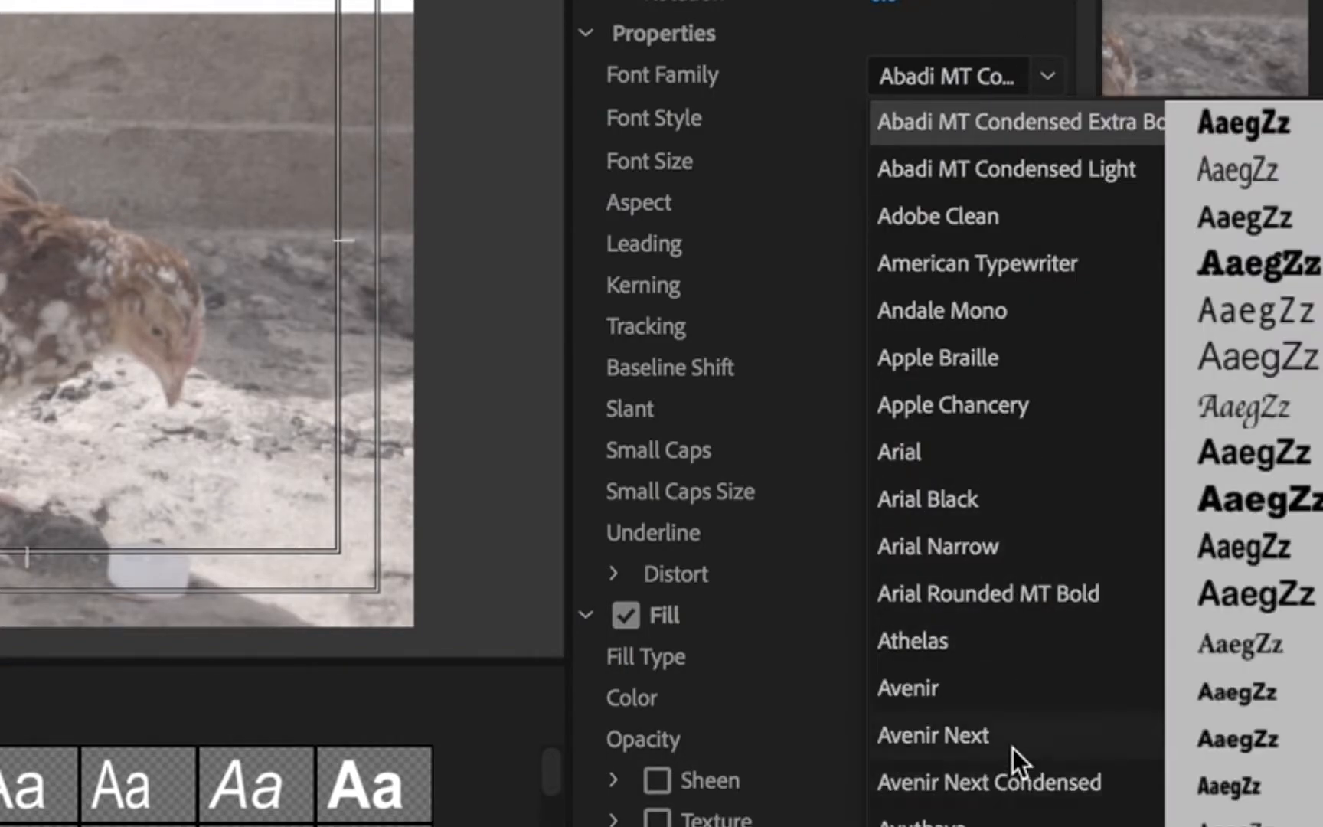
- Set the caption to Avenir Next Demi Bold with red FD0000 fill
{"action": "left_click", "coordinate": [932, 734]}
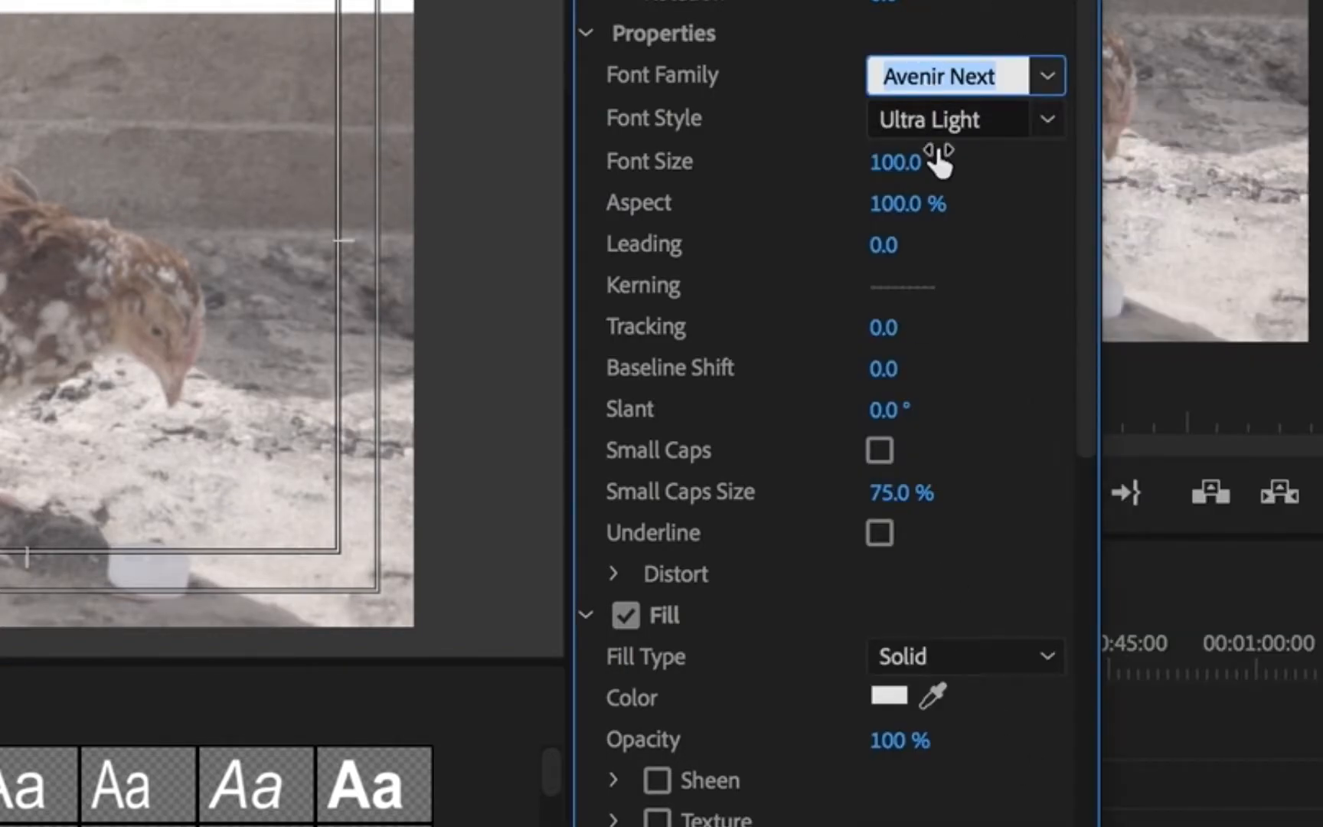
{"action": "left_click", "coordinate": [888, 695]}
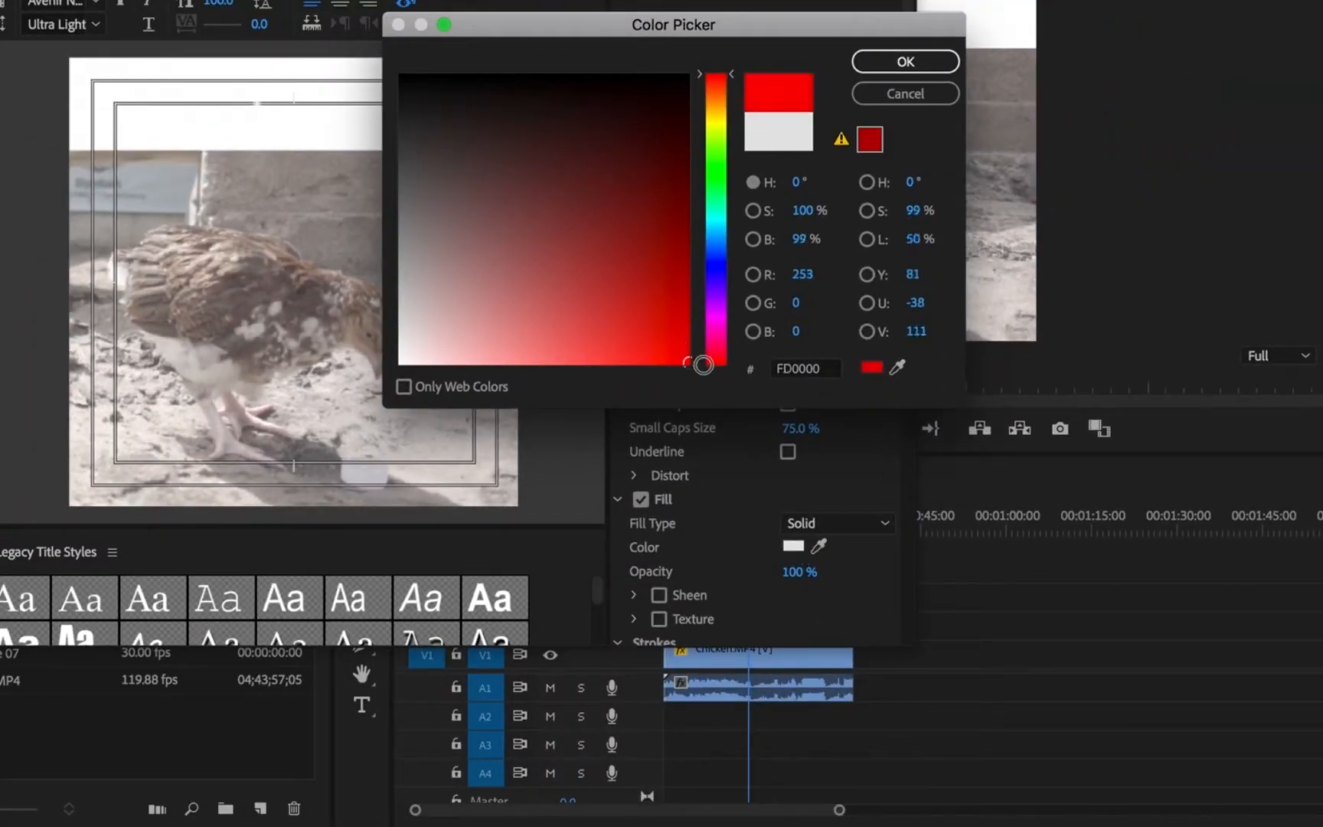
{"action": "left_click", "coordinate": [903, 60]}
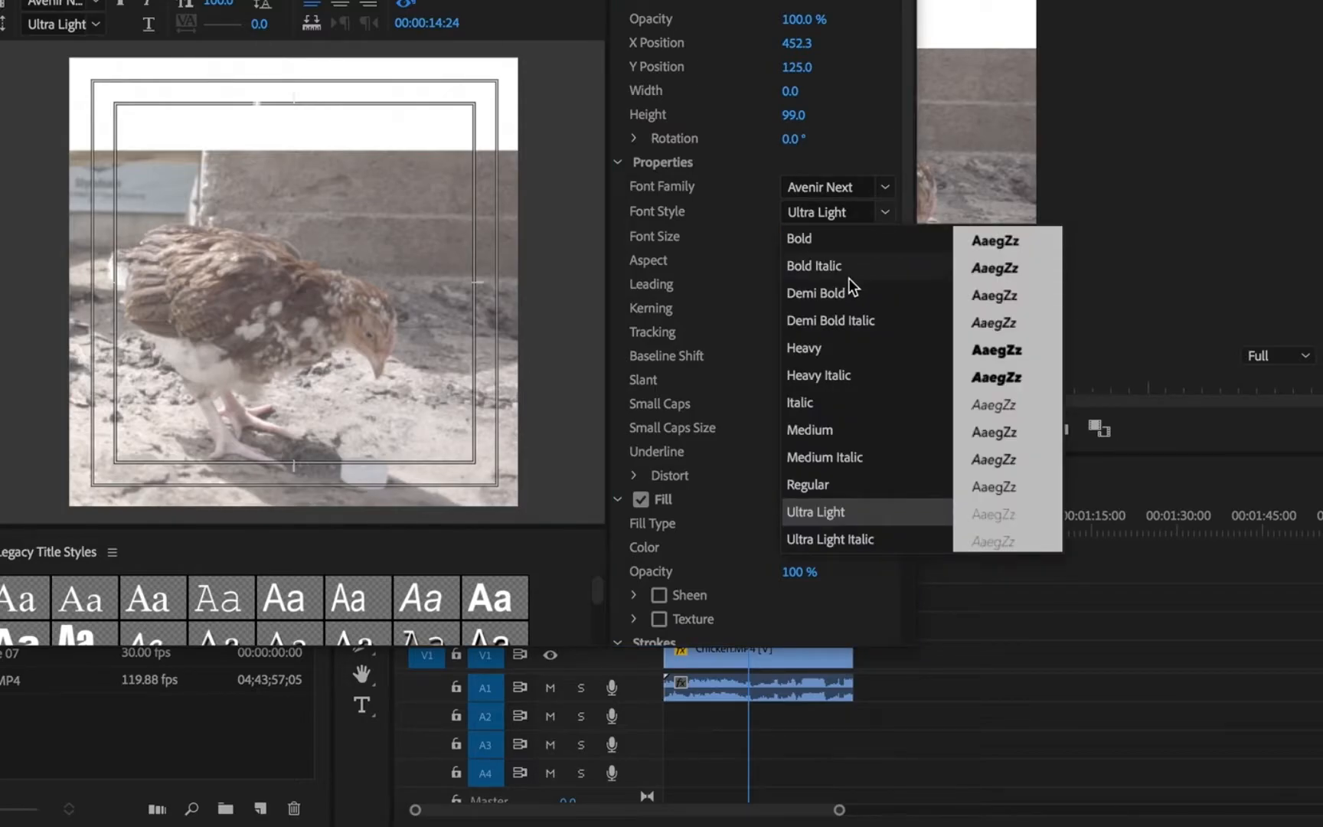
{"action": "left_click", "coordinate": [816, 292]}
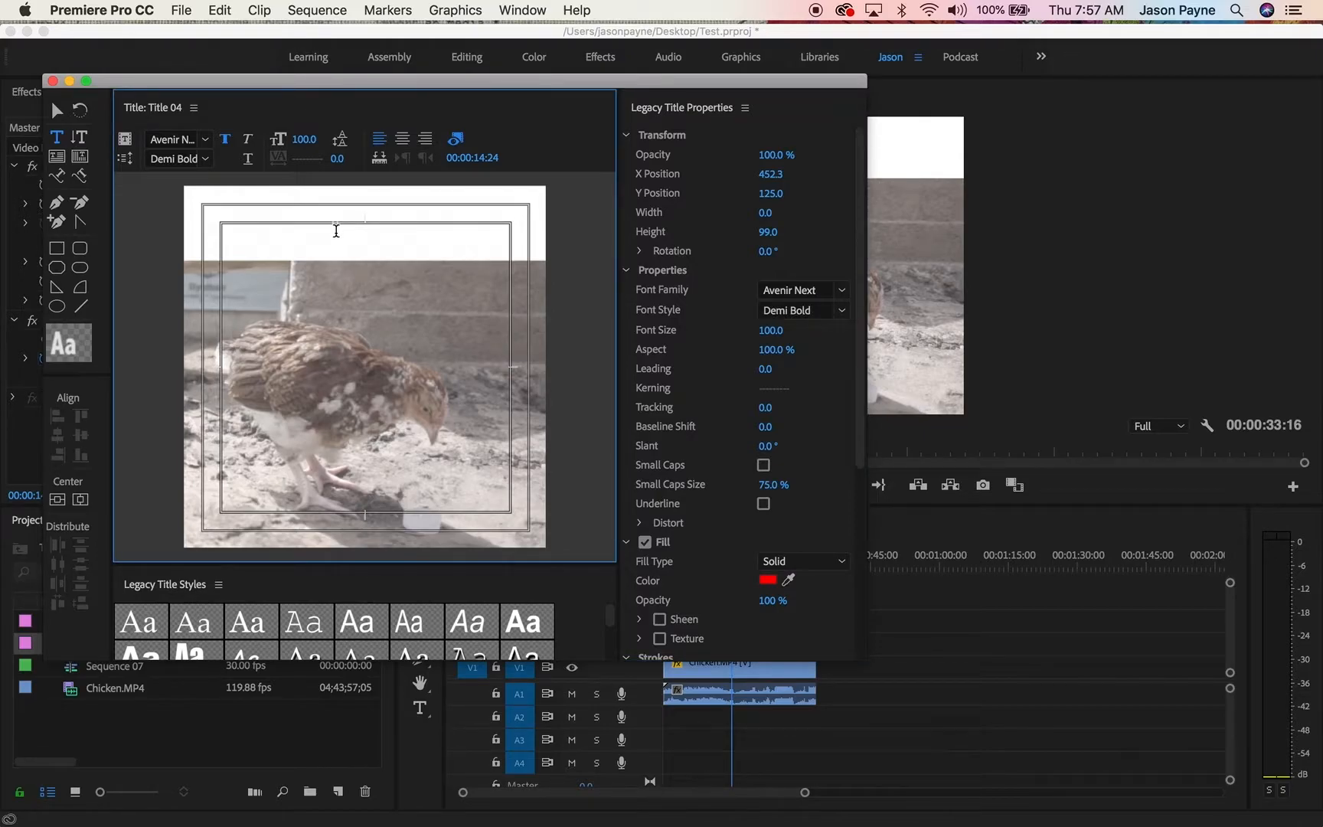
- Type the caption 'chicken is very cool' in the title's white bar
{"action": "type", "text": "chicken is ver"}
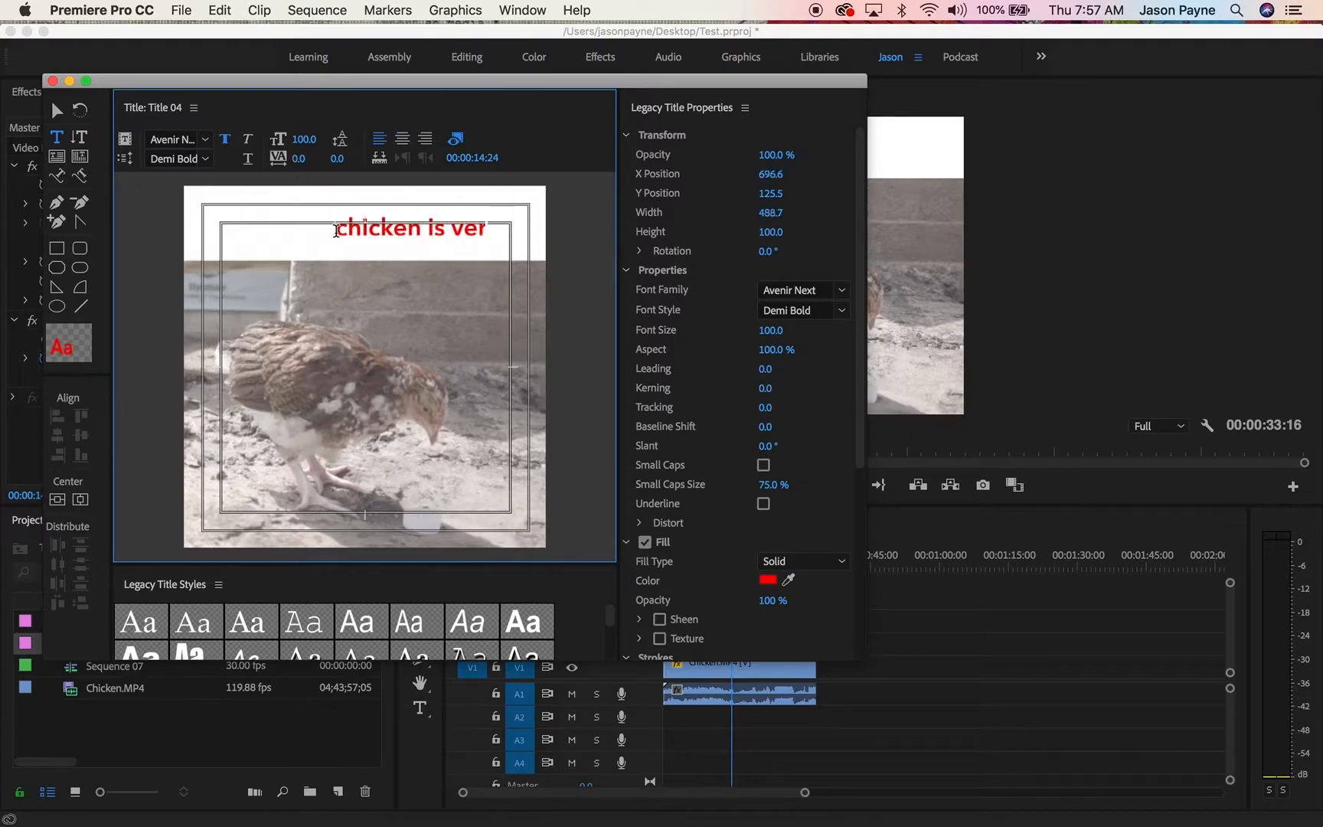
{"action": "type", "text": "y cool"}
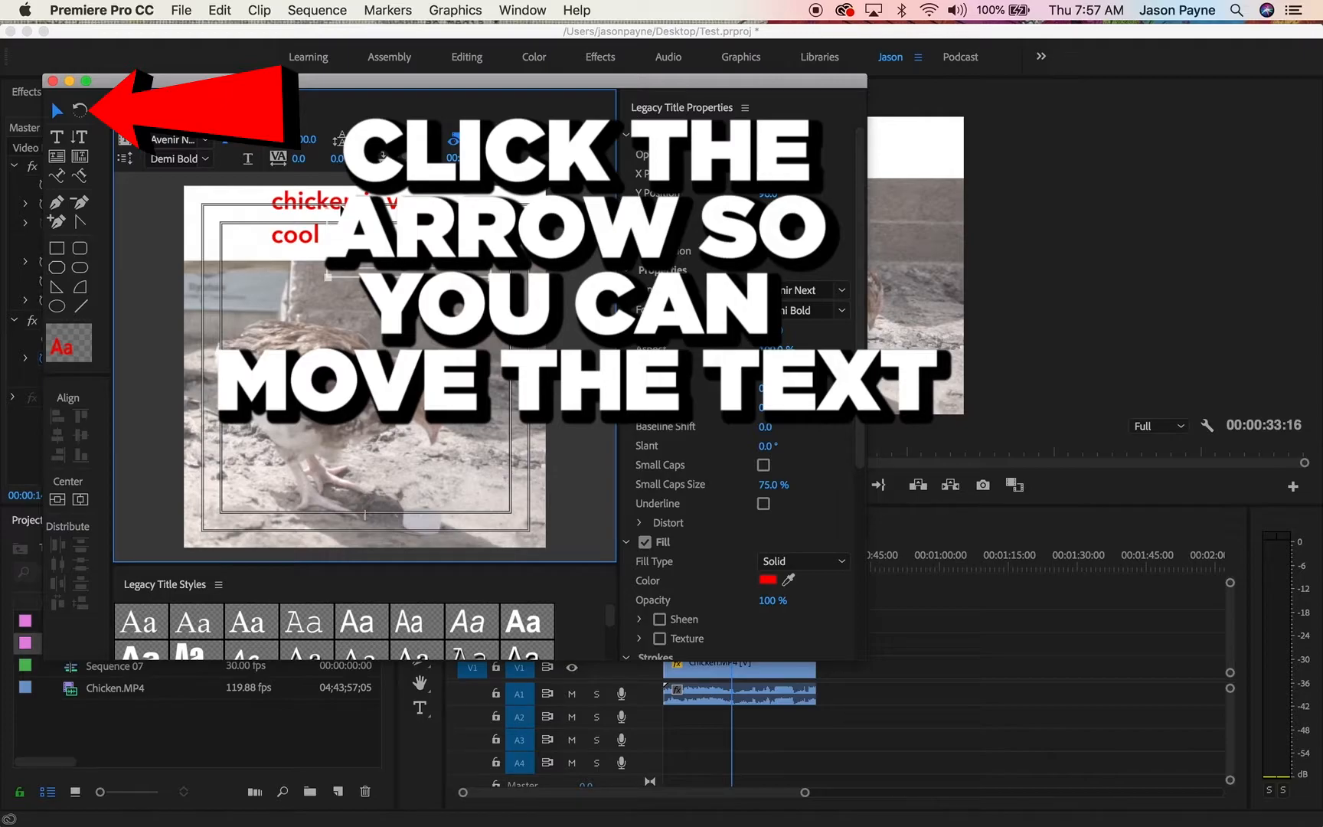
- Move the caption box and set font size 138, leading -48, centre alignment
{"action": "left_click", "coordinate": [56, 110]}
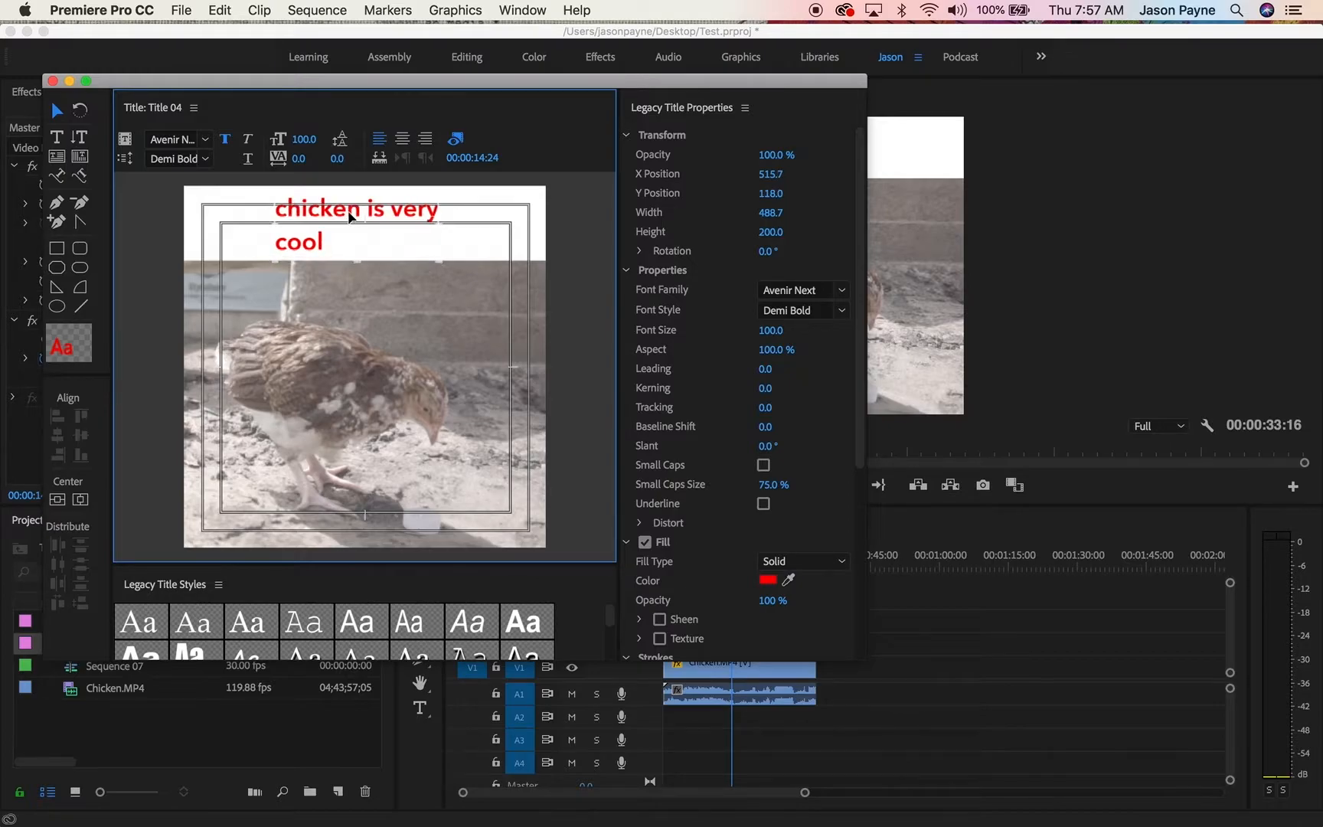
{"action": "left_click", "coordinate": [402, 139]}
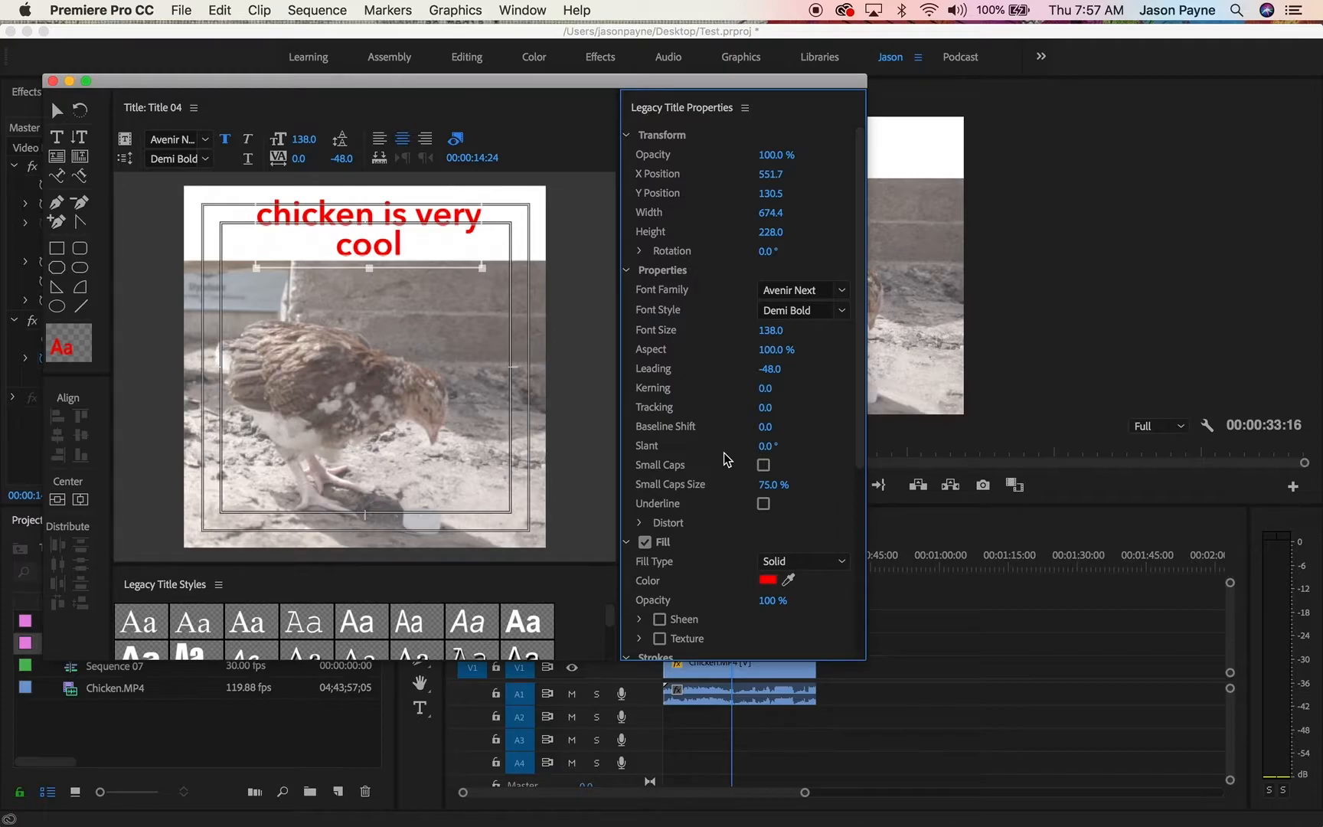
{"action": "mouse_move", "coordinate": [74, 100]}
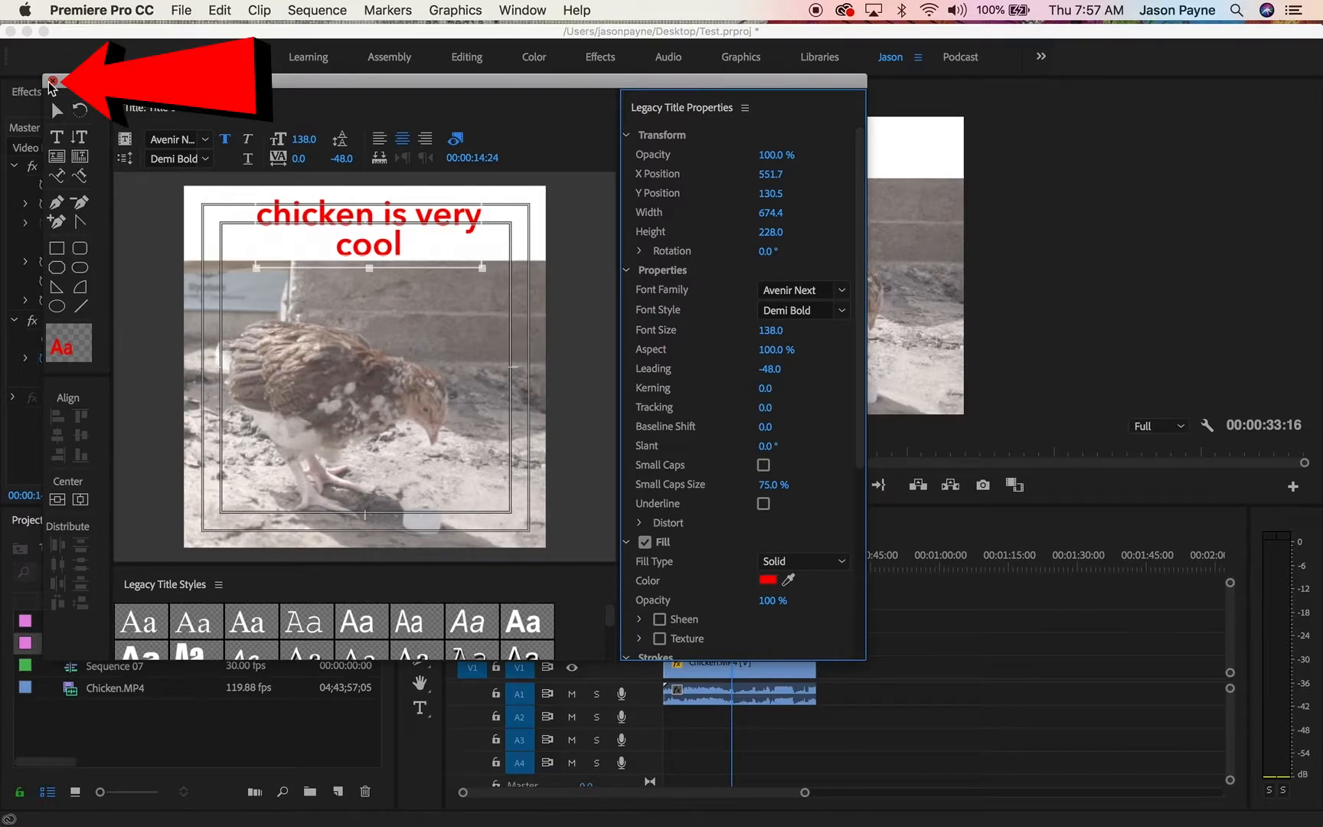
- Close the title editor and extend Title 04 on V3 to the end of Chicken.MP4
{"action": "left_click", "coordinate": [52, 82]}
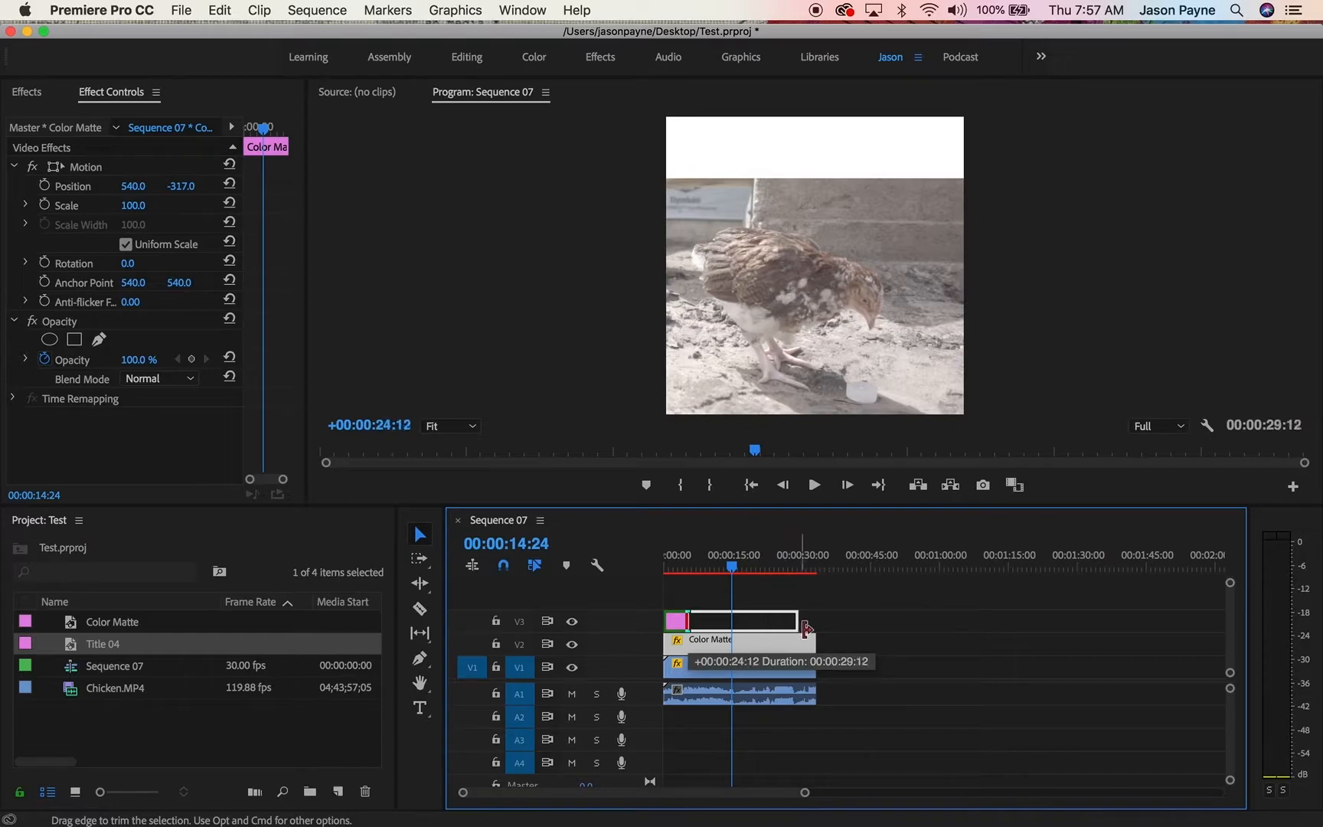
{"action": "left_click", "coordinate": [721, 565]}
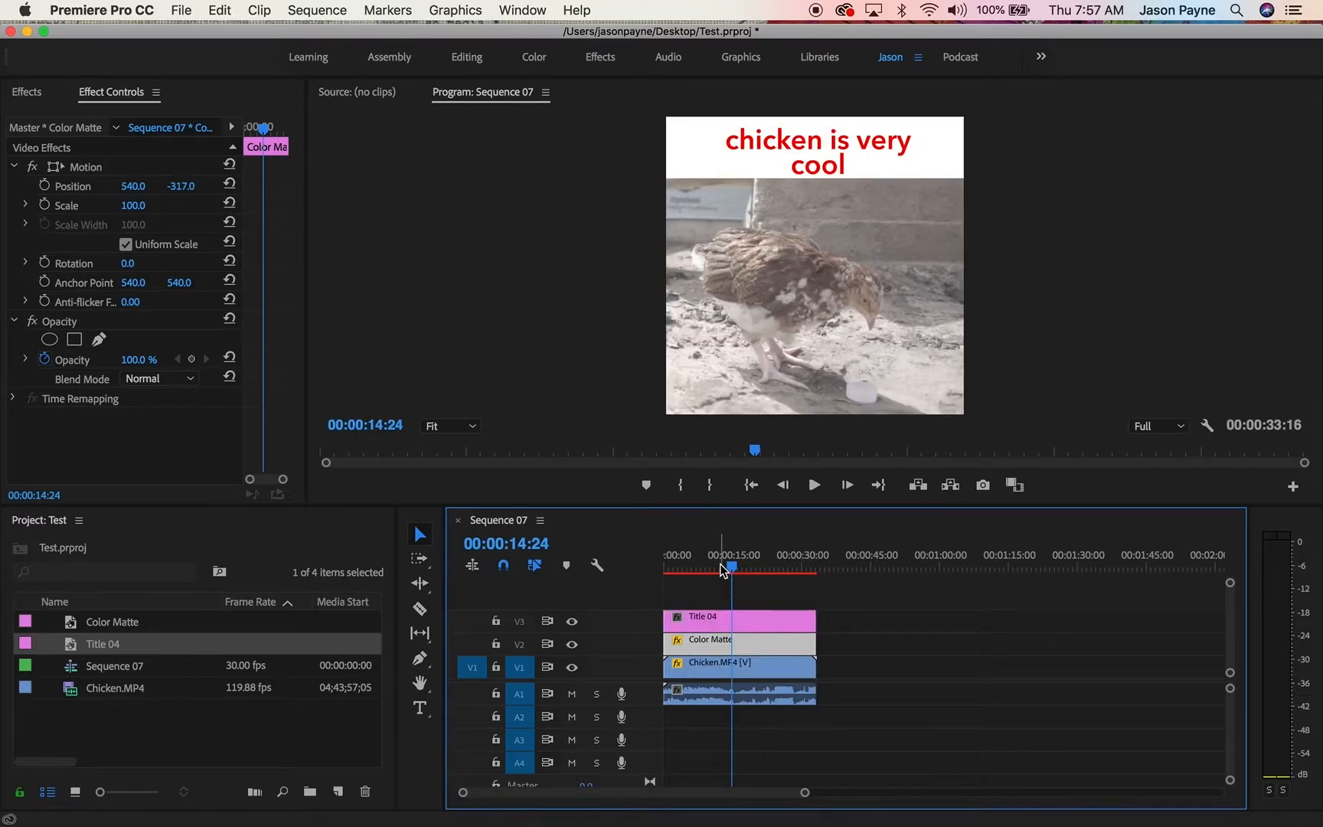
{"action": "mouse_move", "coordinate": [724, 600]}
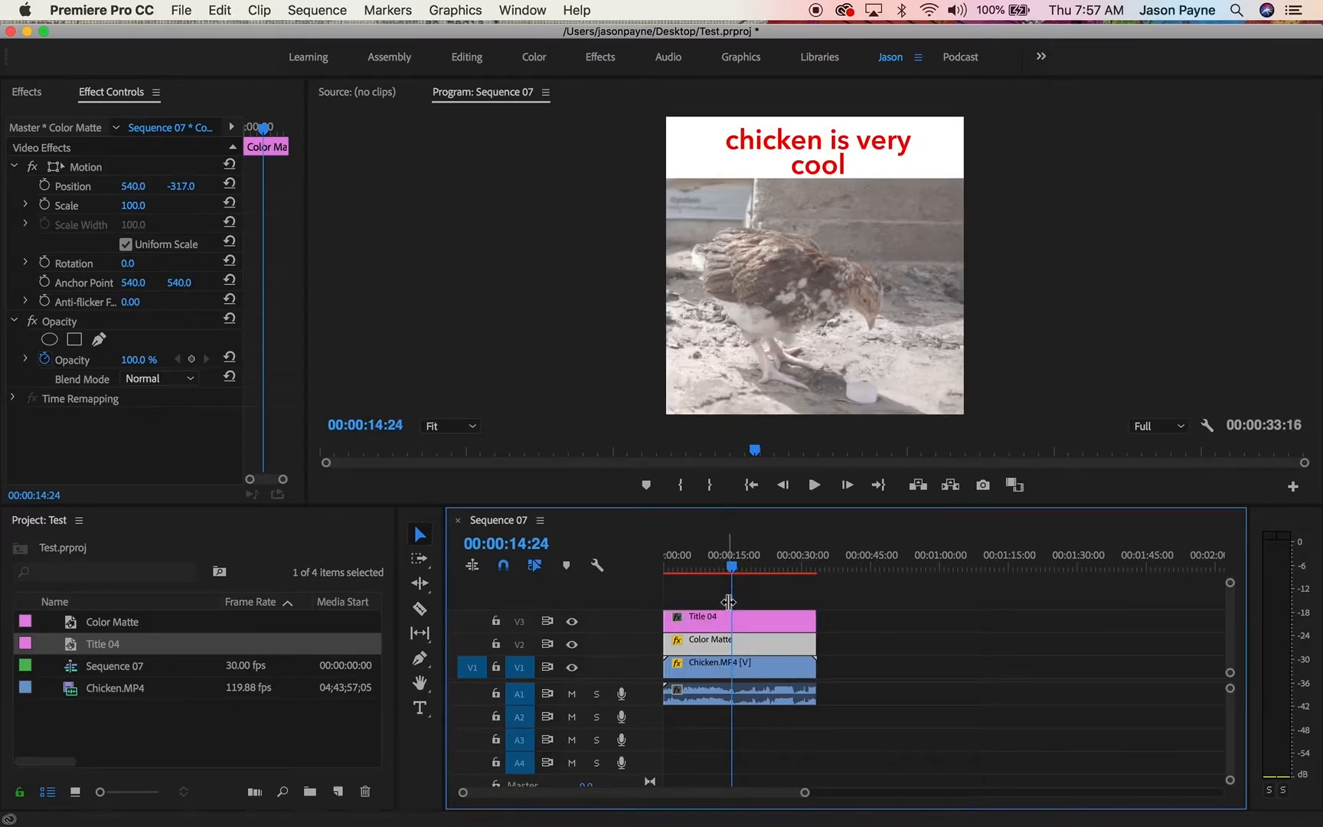
{"action": "mouse_move", "coordinate": [759, 666]}
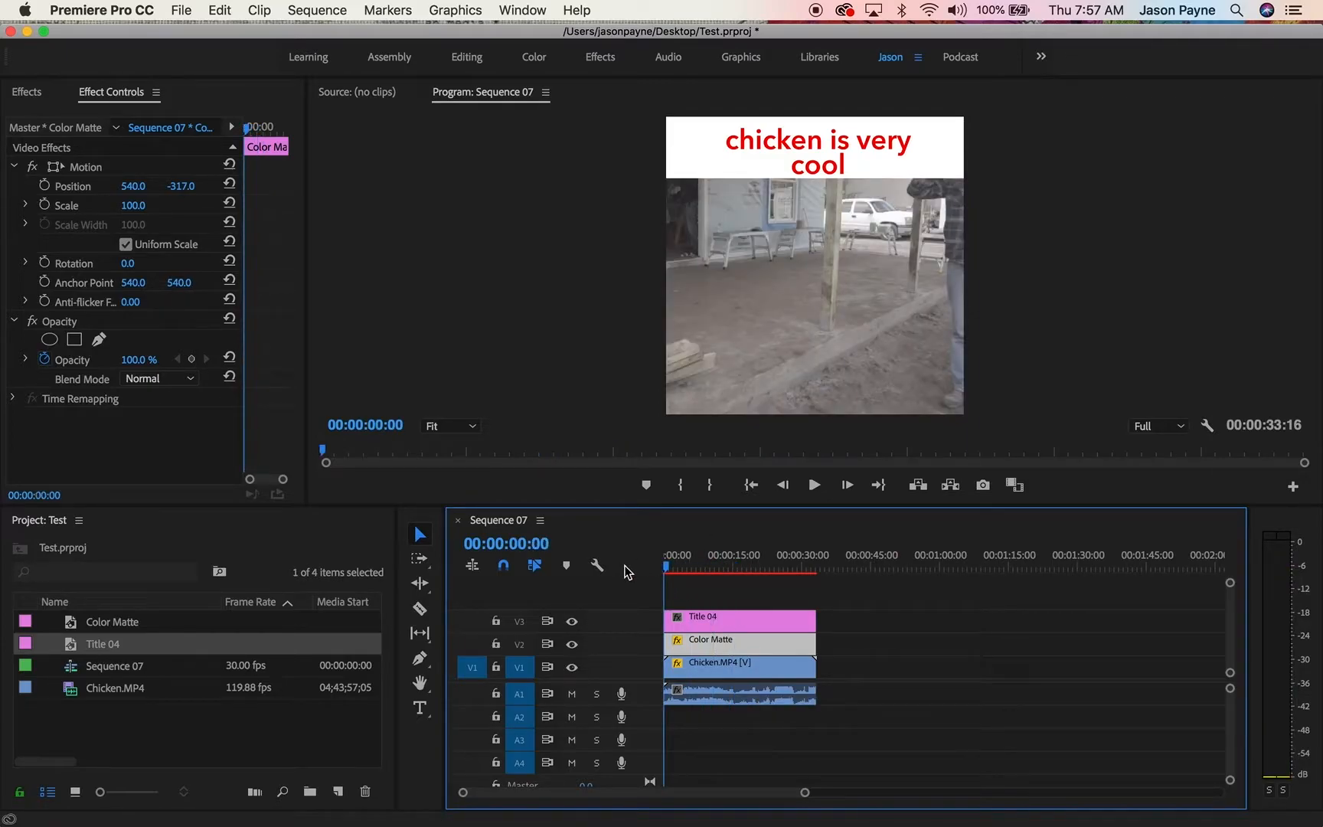
- Mark In and Out points at the start and end of the clips in Sequence 07
{"action": "left_click", "coordinate": [730, 554]}
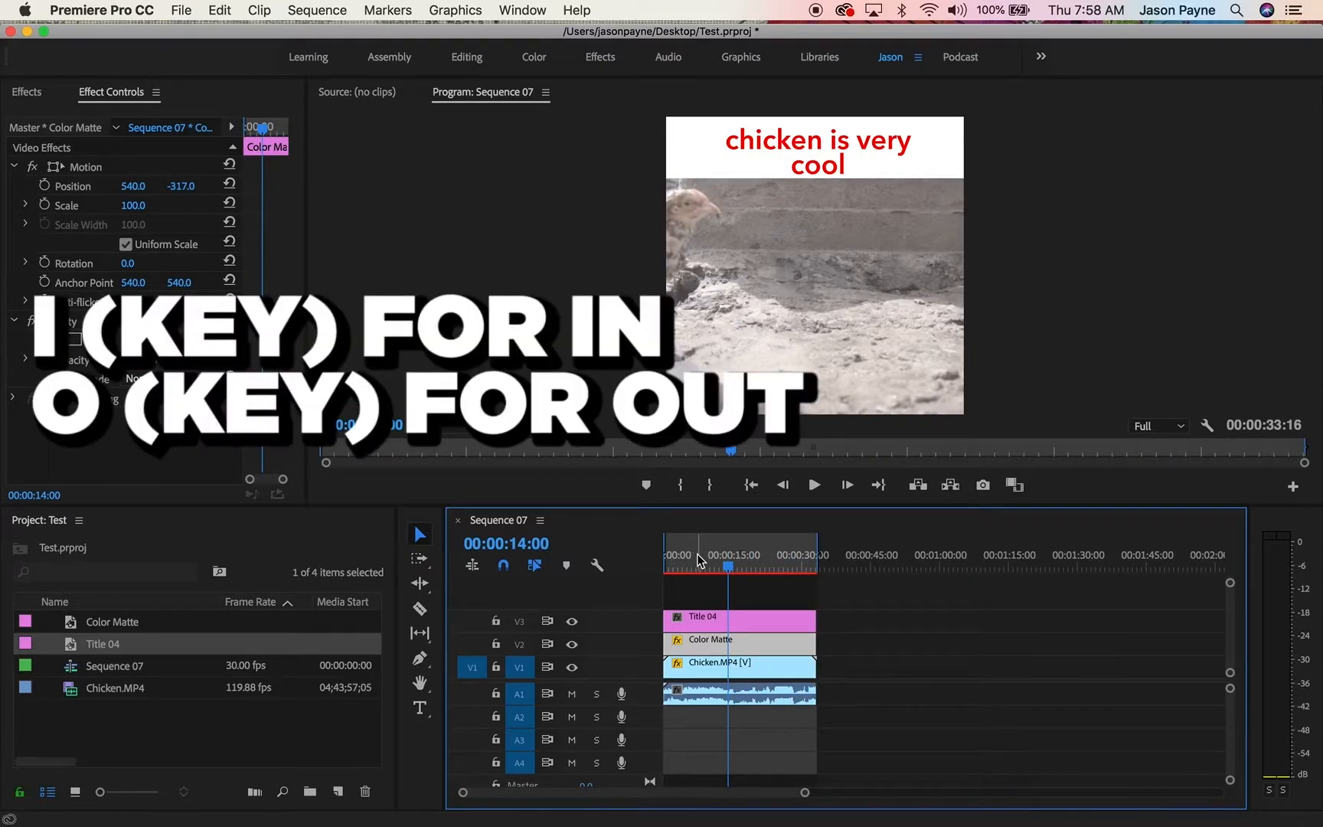
{"action": "left_click", "coordinate": [696, 554]}
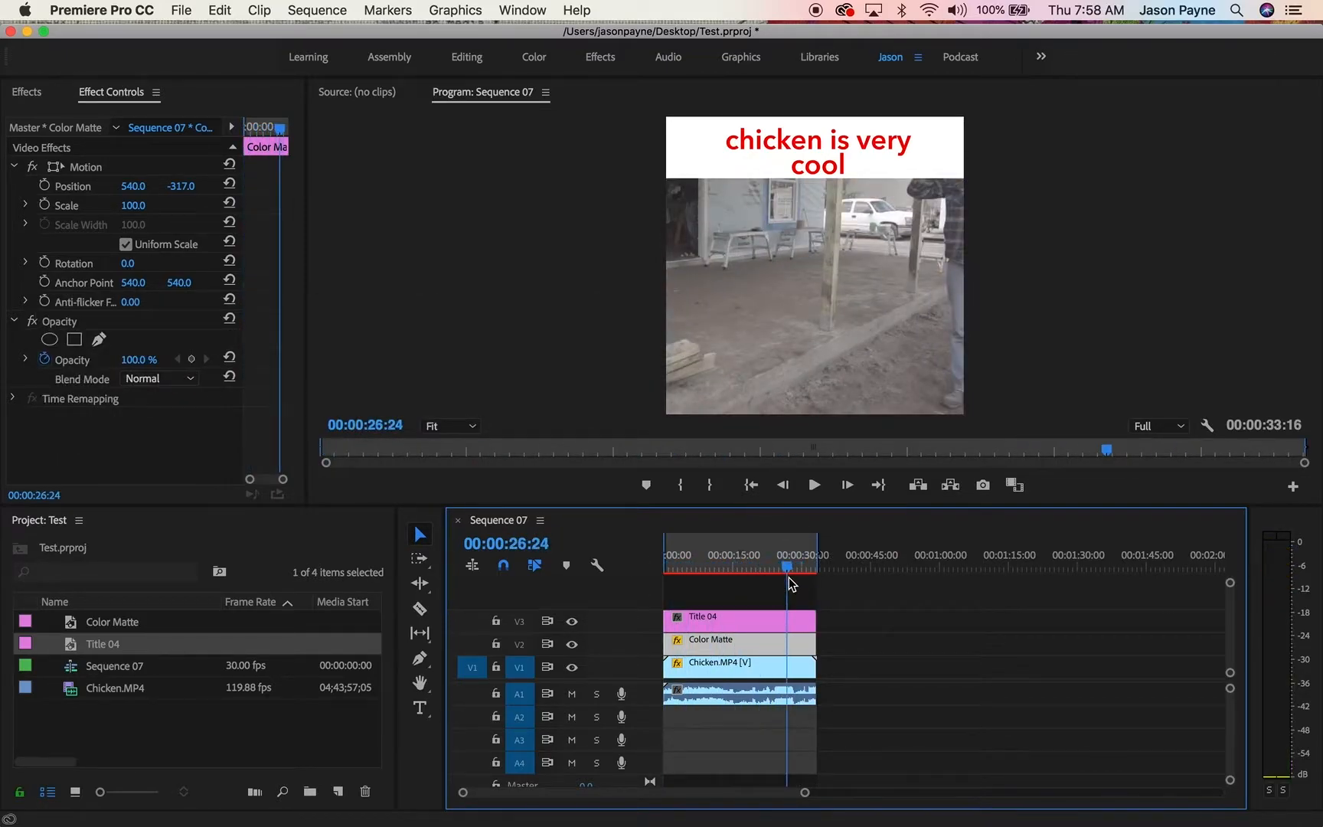
{"action": "left_click", "coordinate": [181, 10]}
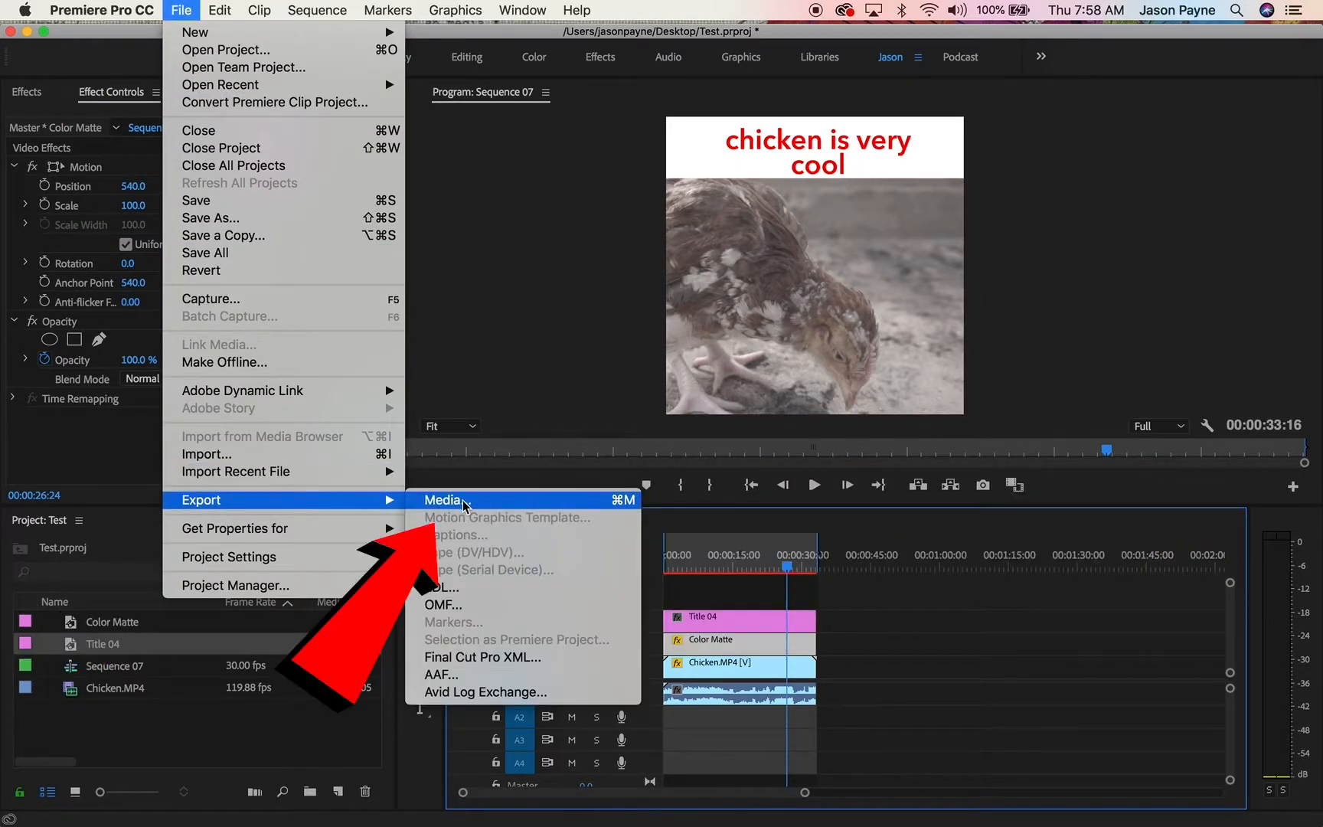
- Export the sequence as Sequence 07.mp4 to the Desktop in 1080x1080 H.264
{"action": "left_click", "coordinate": [445, 499]}
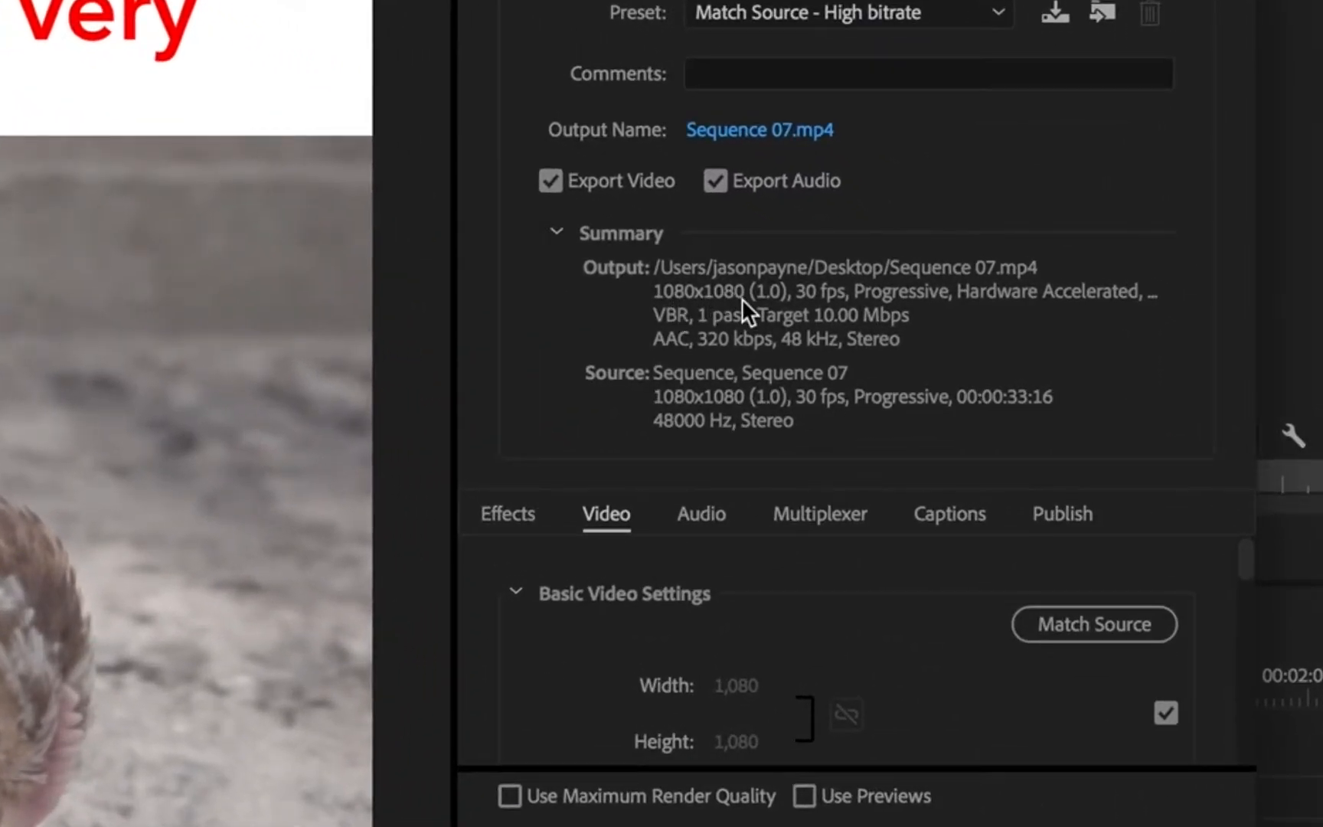
{"action": "mouse_move", "coordinate": [751, 135]}
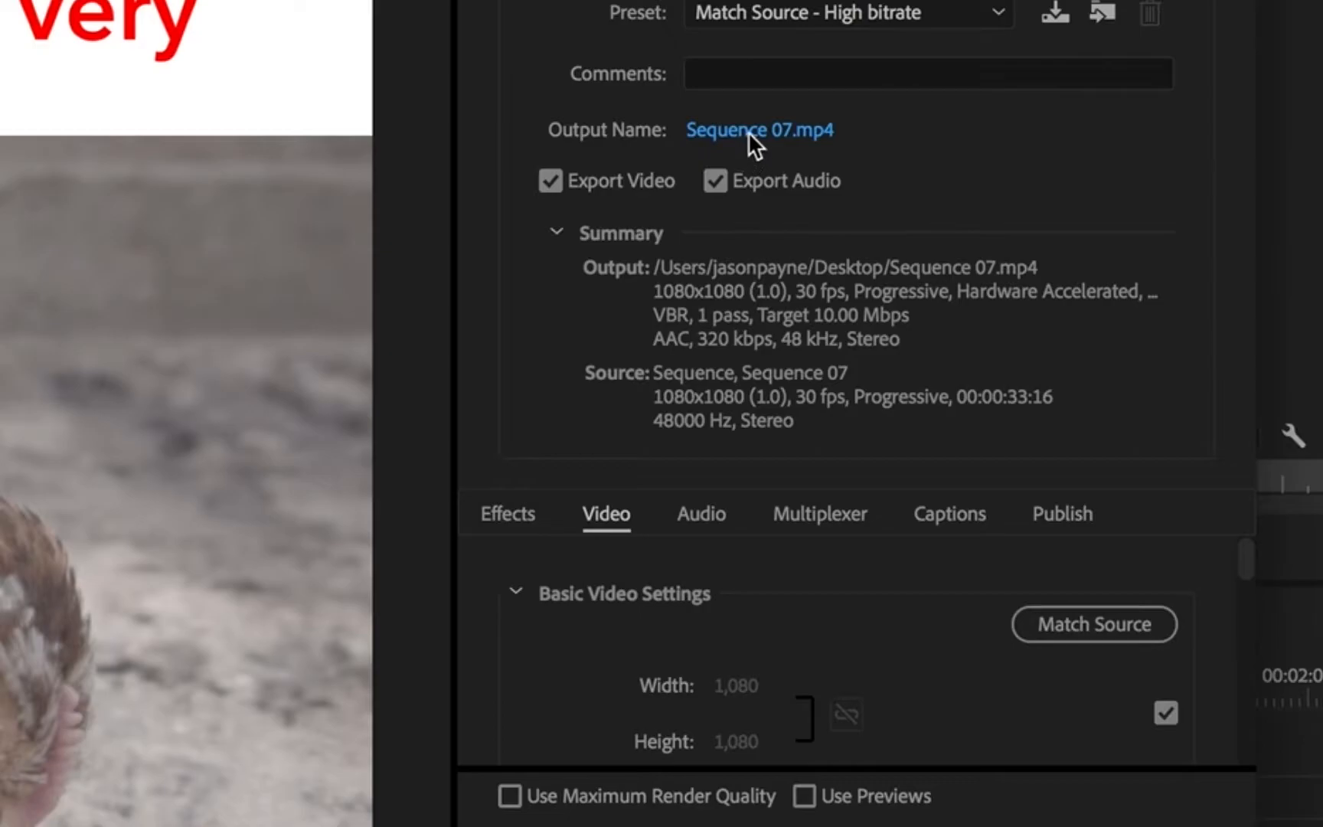
{"action": "left_click", "coordinate": [757, 131]}
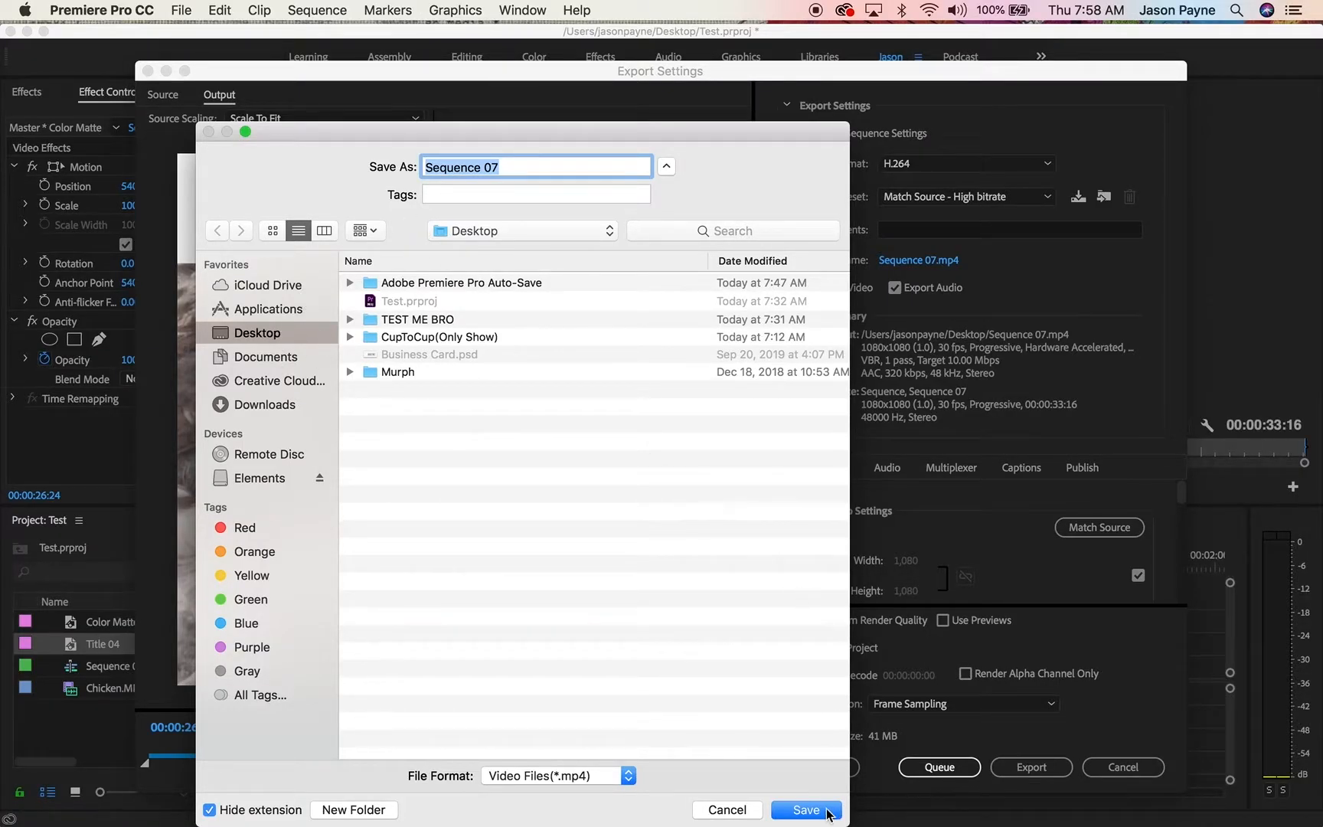
{"action": "left_click", "coordinate": [803, 809]}
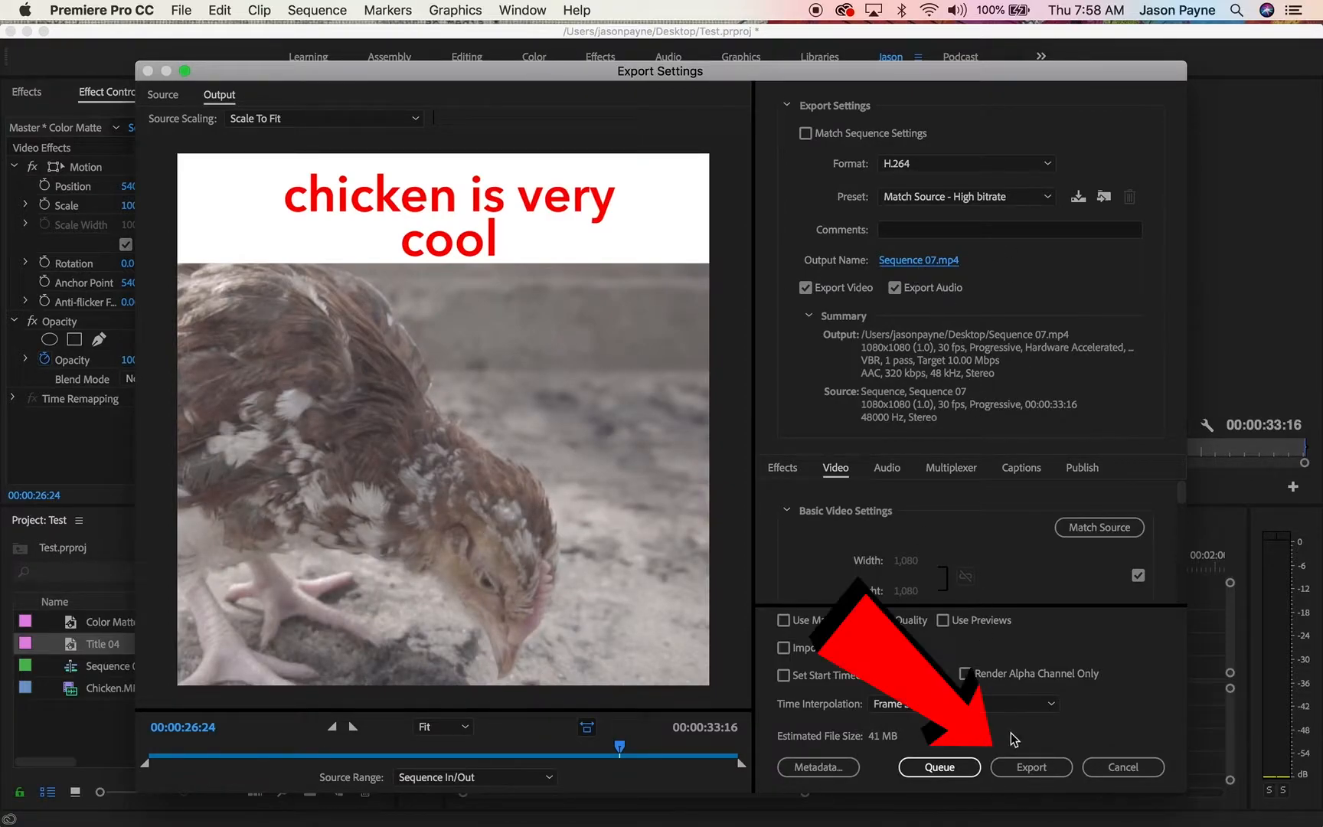
{"action": "left_click", "coordinate": [1031, 767]}
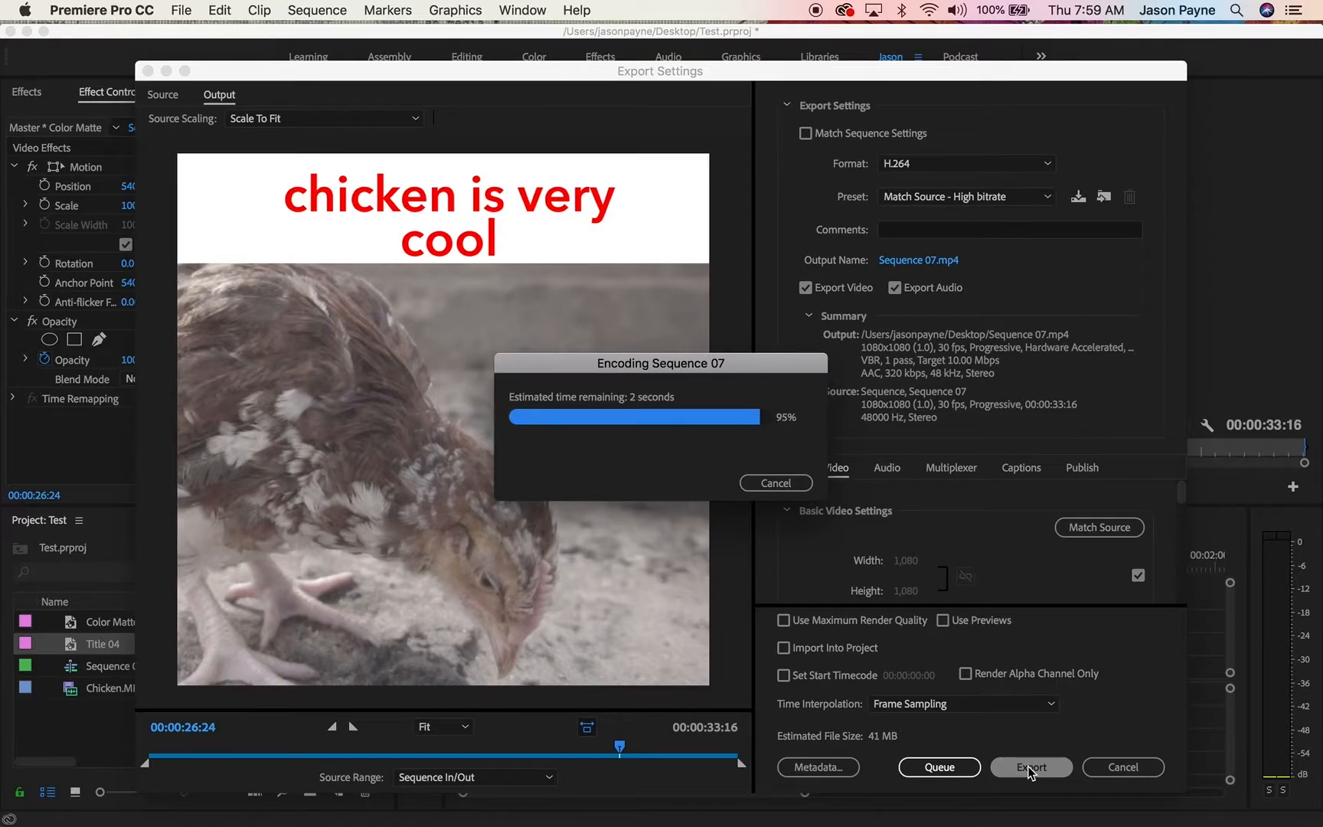
{"action": "left_click", "coordinate": [1031, 767]}
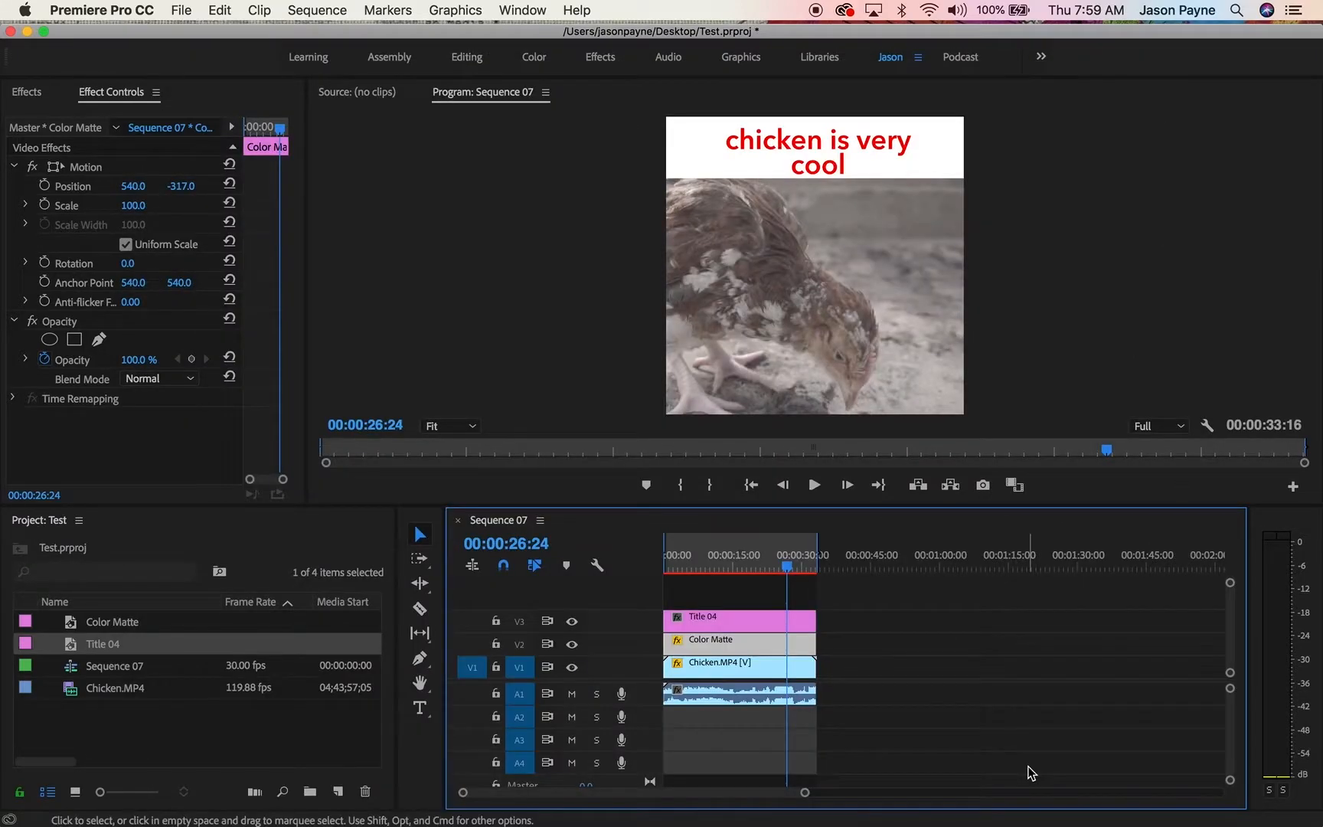
{"action": "mouse_move", "coordinate": [217, 780]}
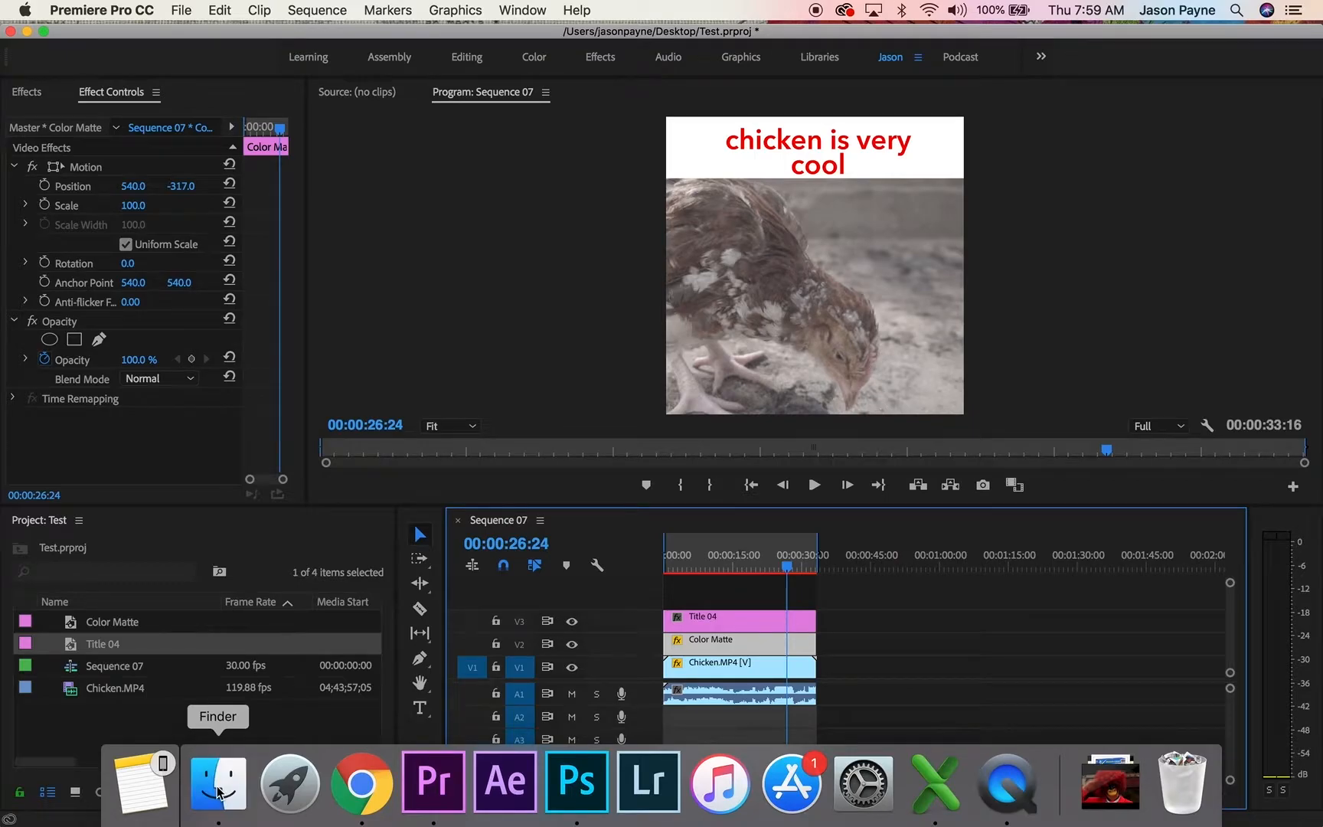
- Open Sequence 07.mp4 from the Desktop in Finder and play its Quick Look preview
{"action": "left_click", "coordinate": [217, 780]}
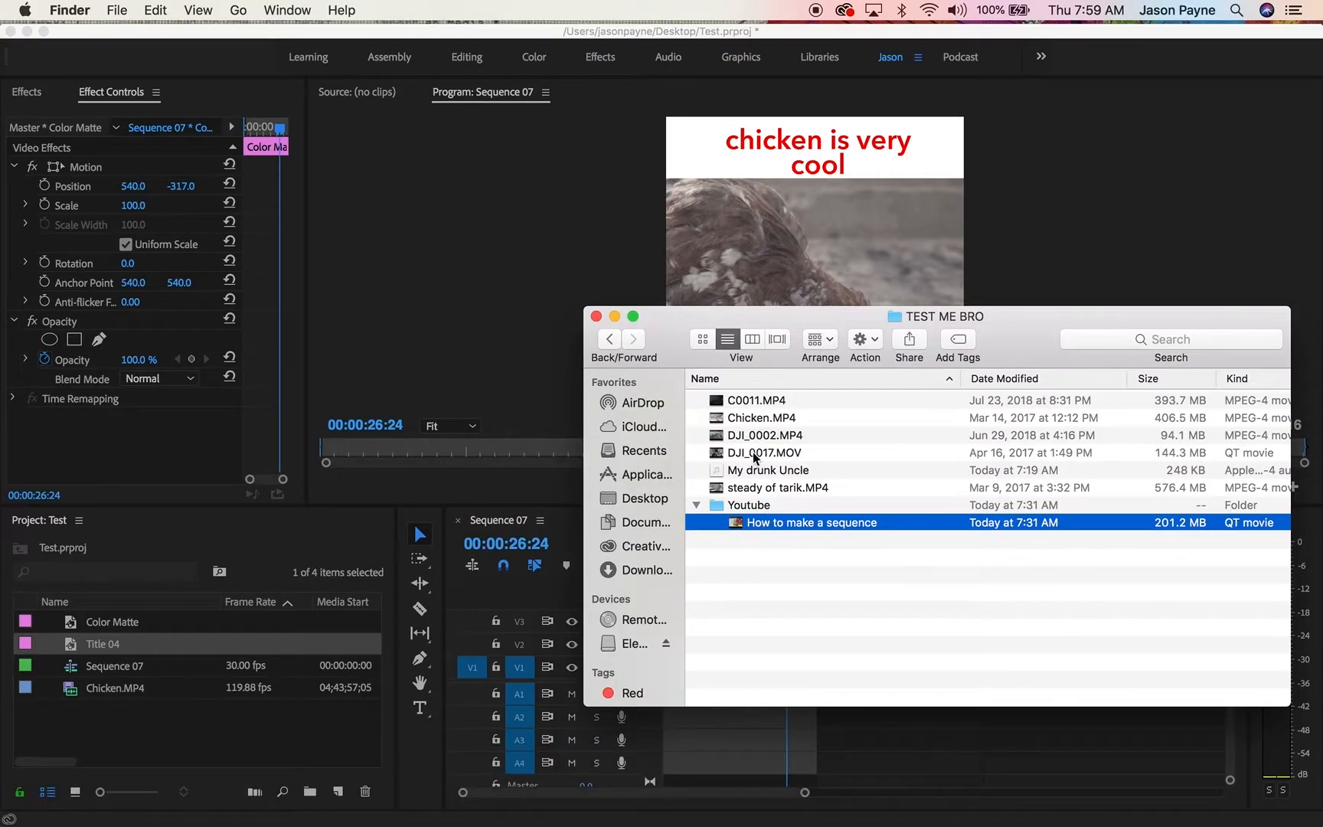
{"action": "left_click", "coordinate": [644, 498]}
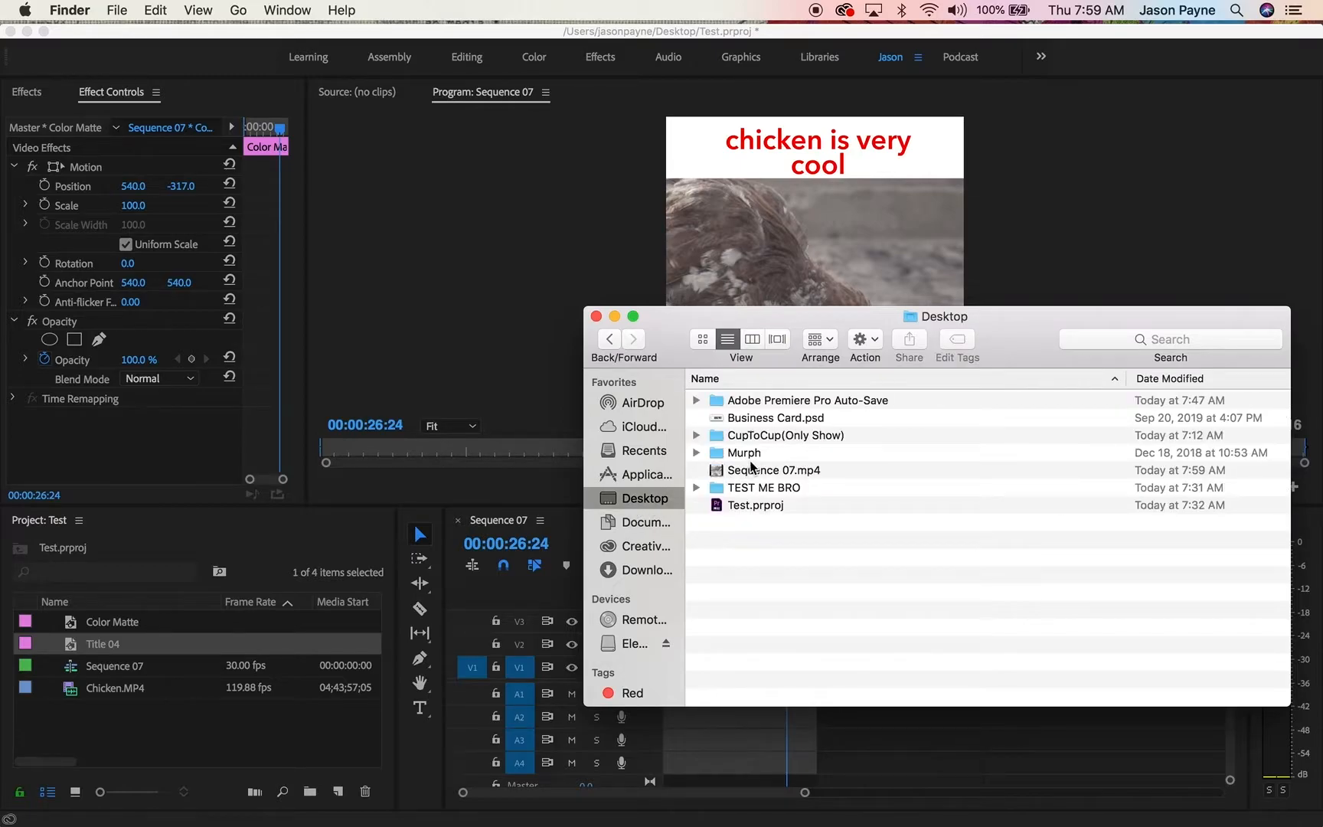
{"action": "left_click", "coordinate": [773, 470]}
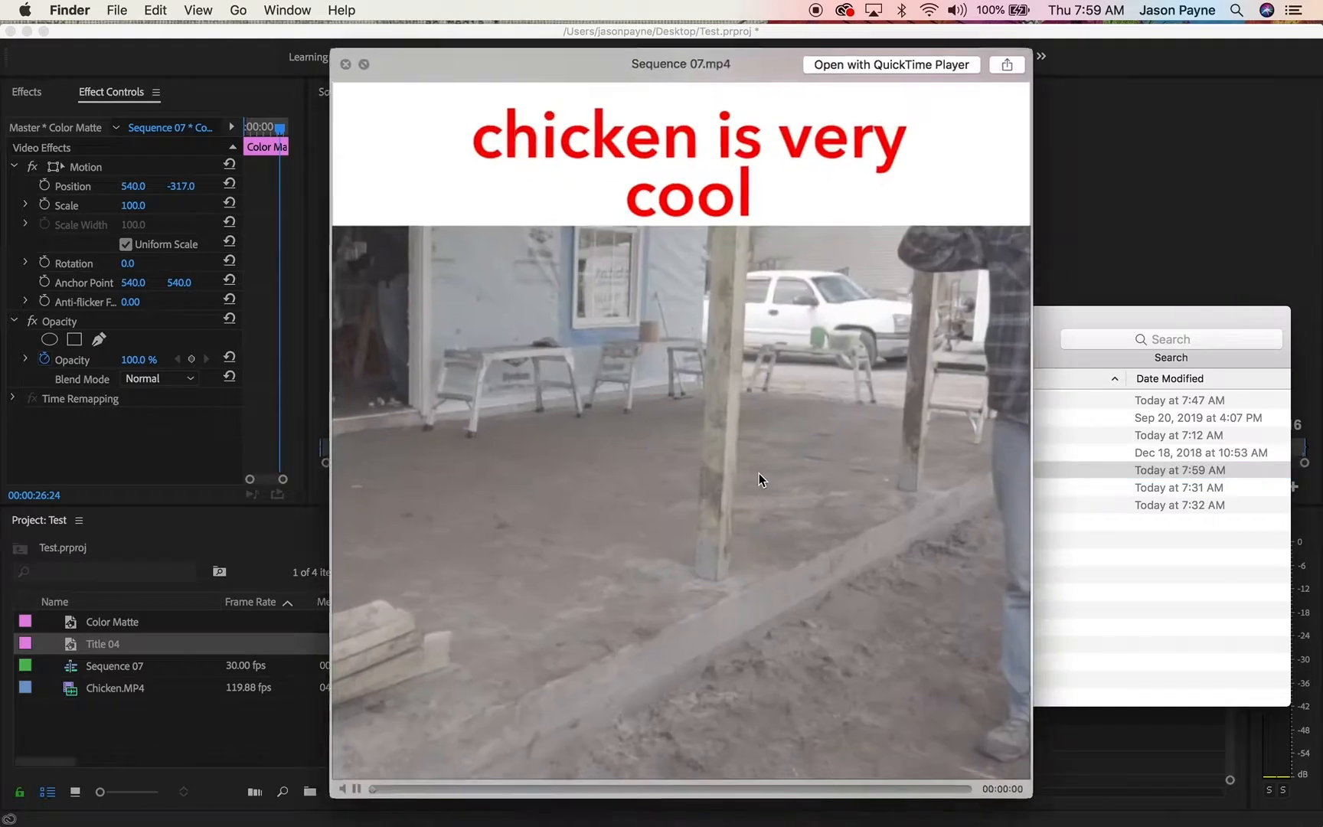
{"action": "left_click", "coordinate": [355, 789]}
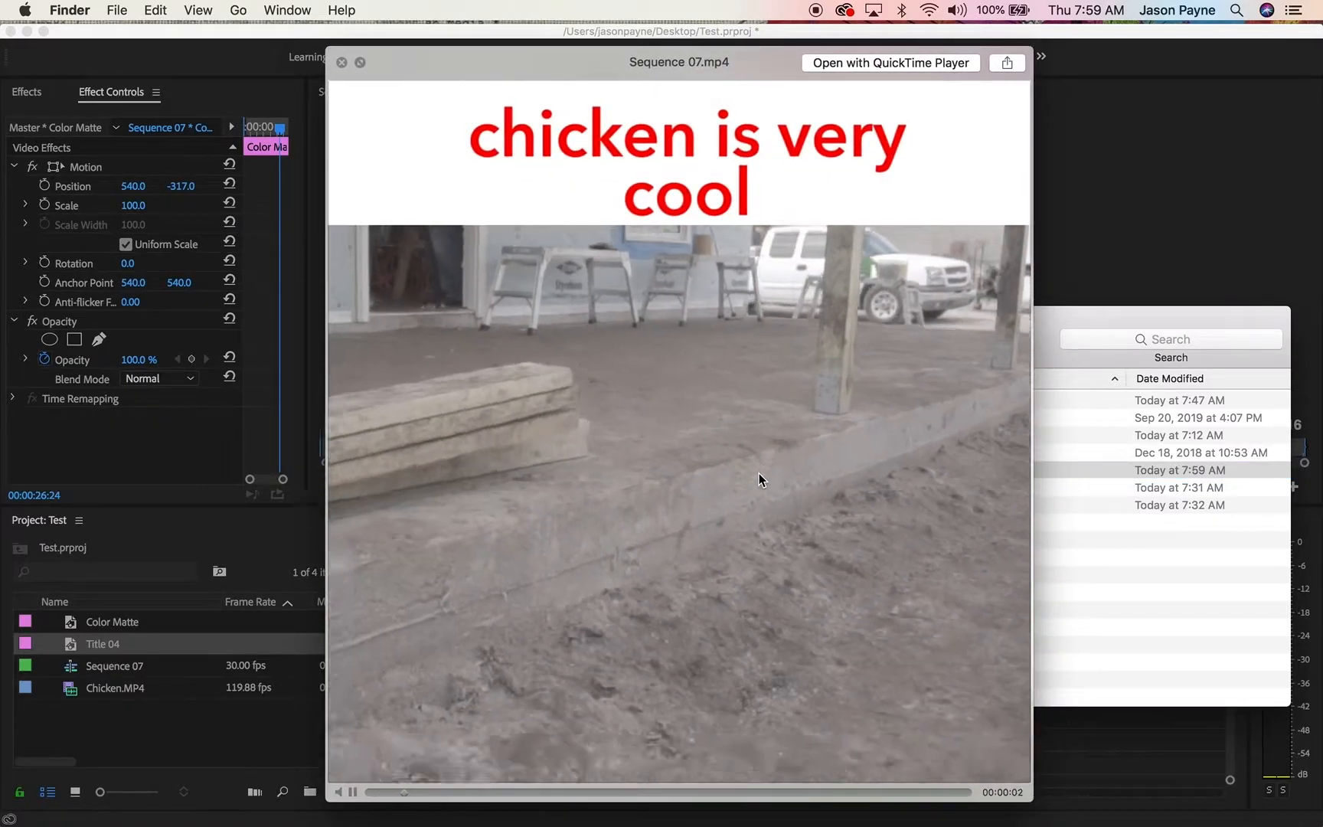